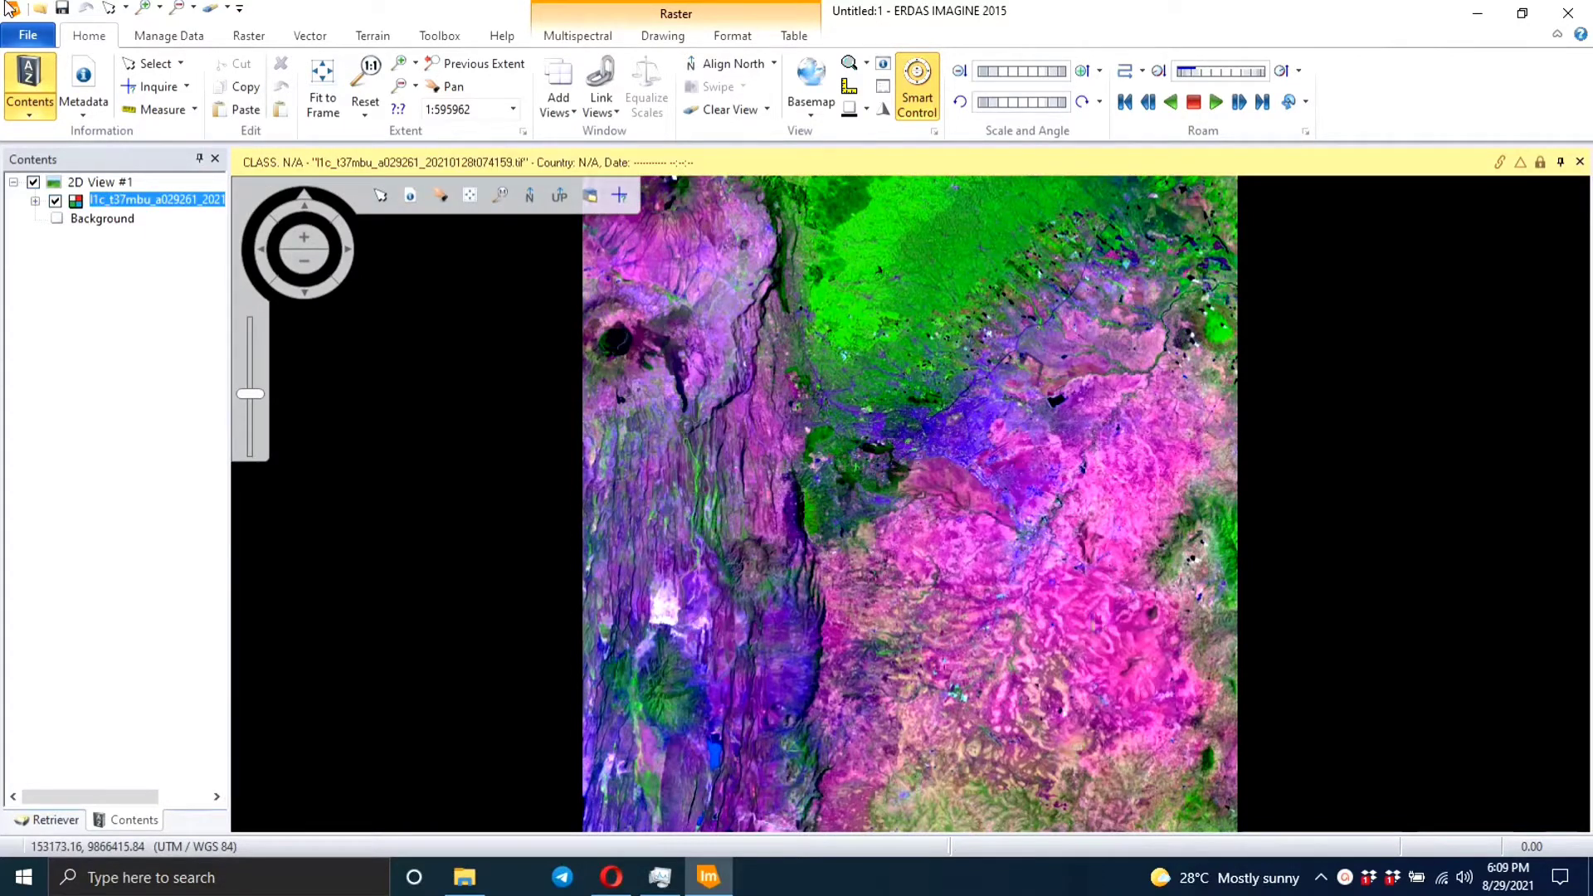
- Open Raster > Unsupervised > Unsupervised Classification for the loaded Landsat image
{"action": "left_click", "coordinate": [248, 35]}
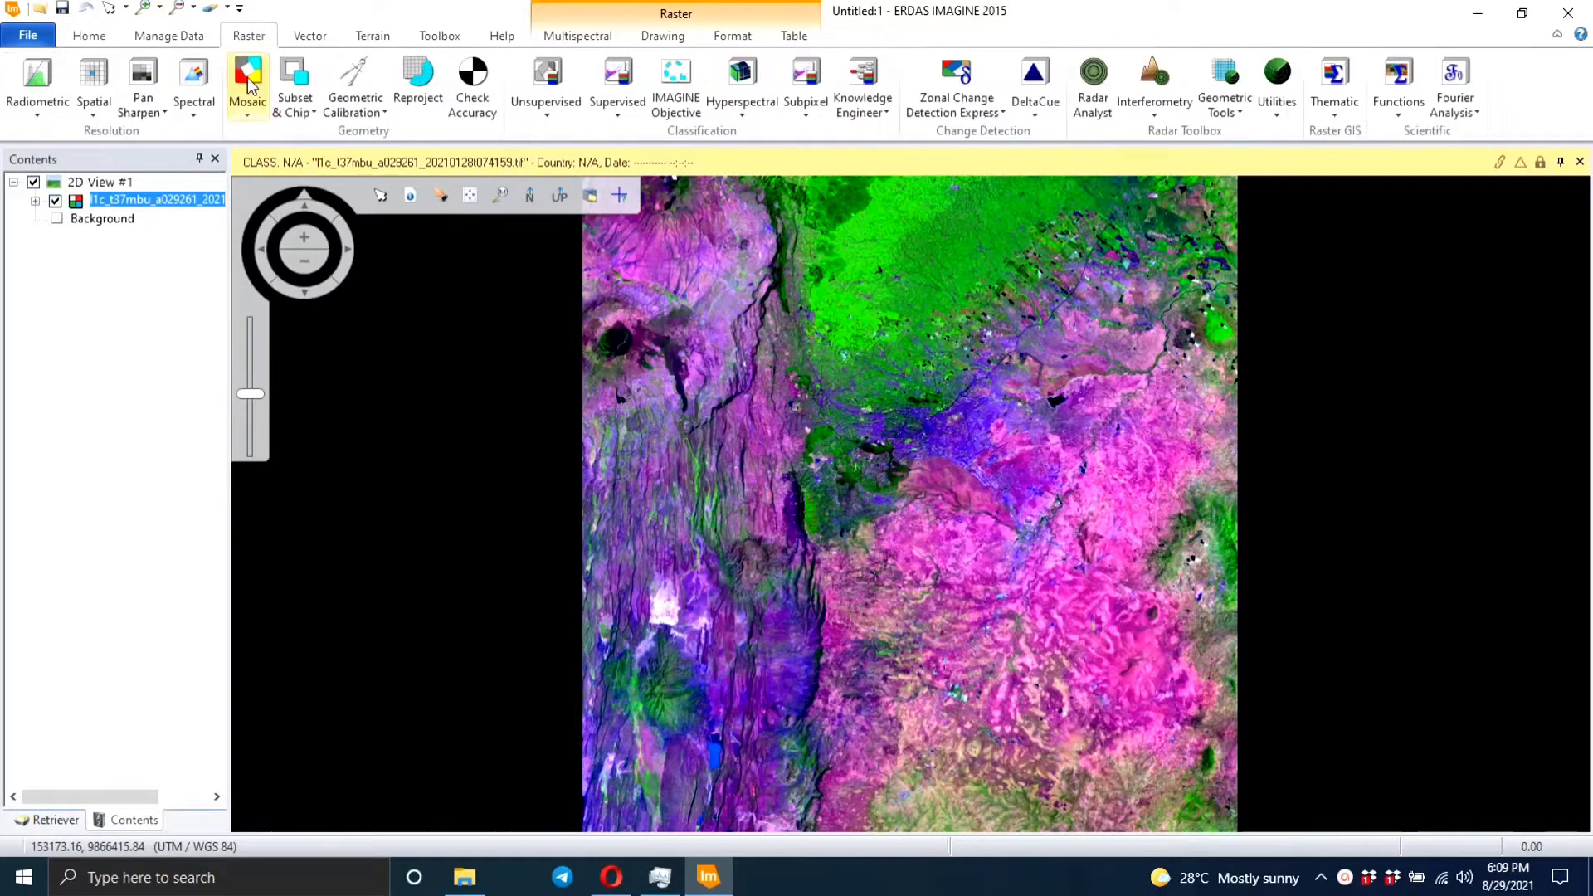
{"action": "left_click", "coordinate": [546, 86]}
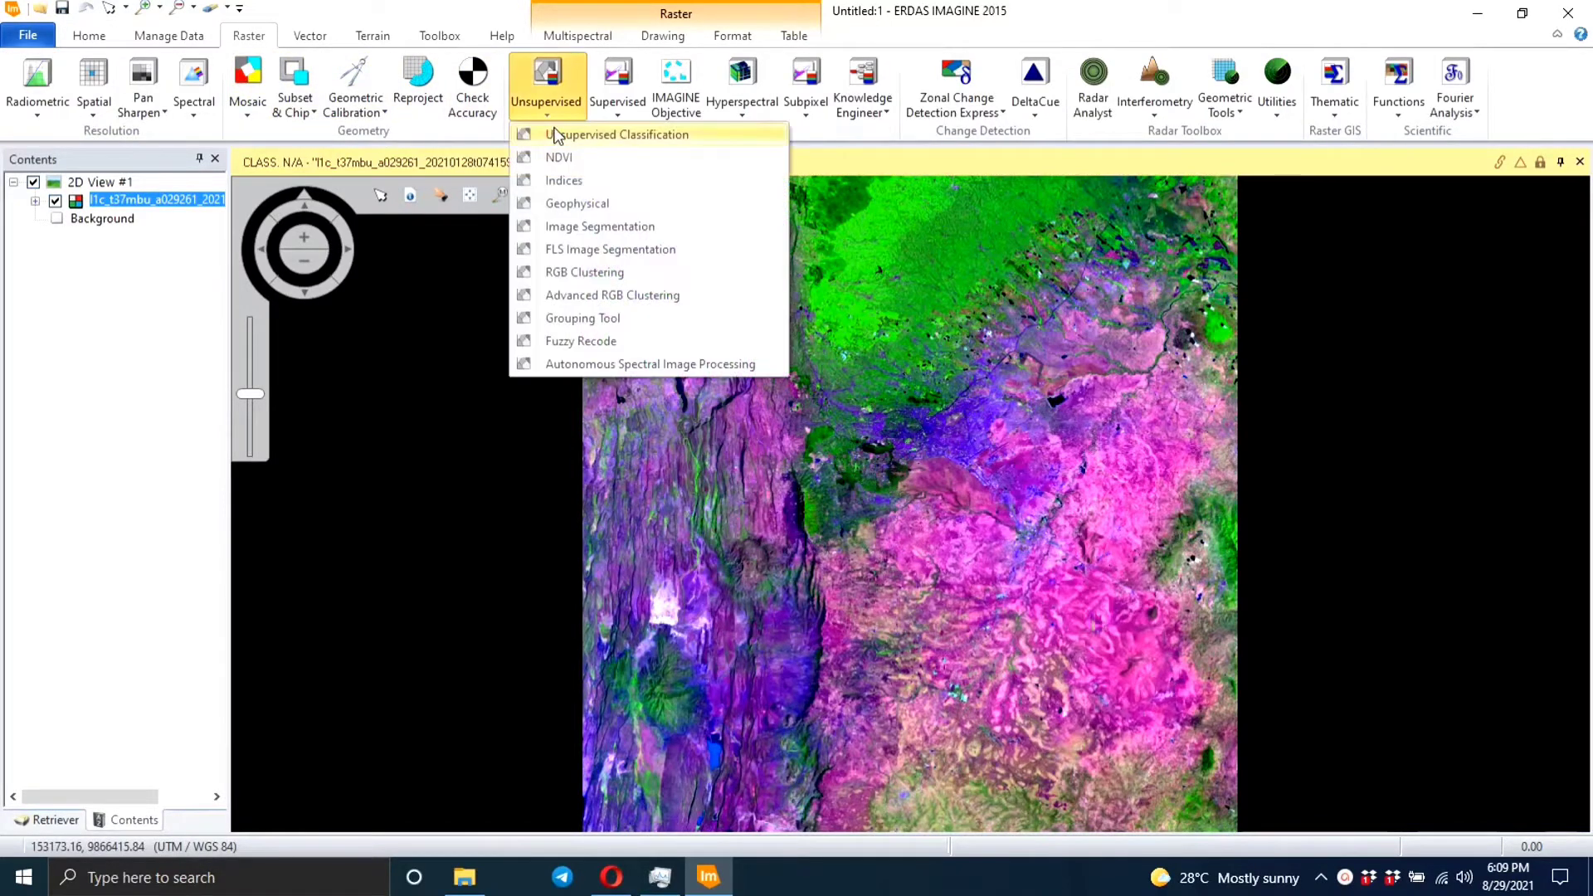
{"action": "left_click", "coordinate": [616, 135]}
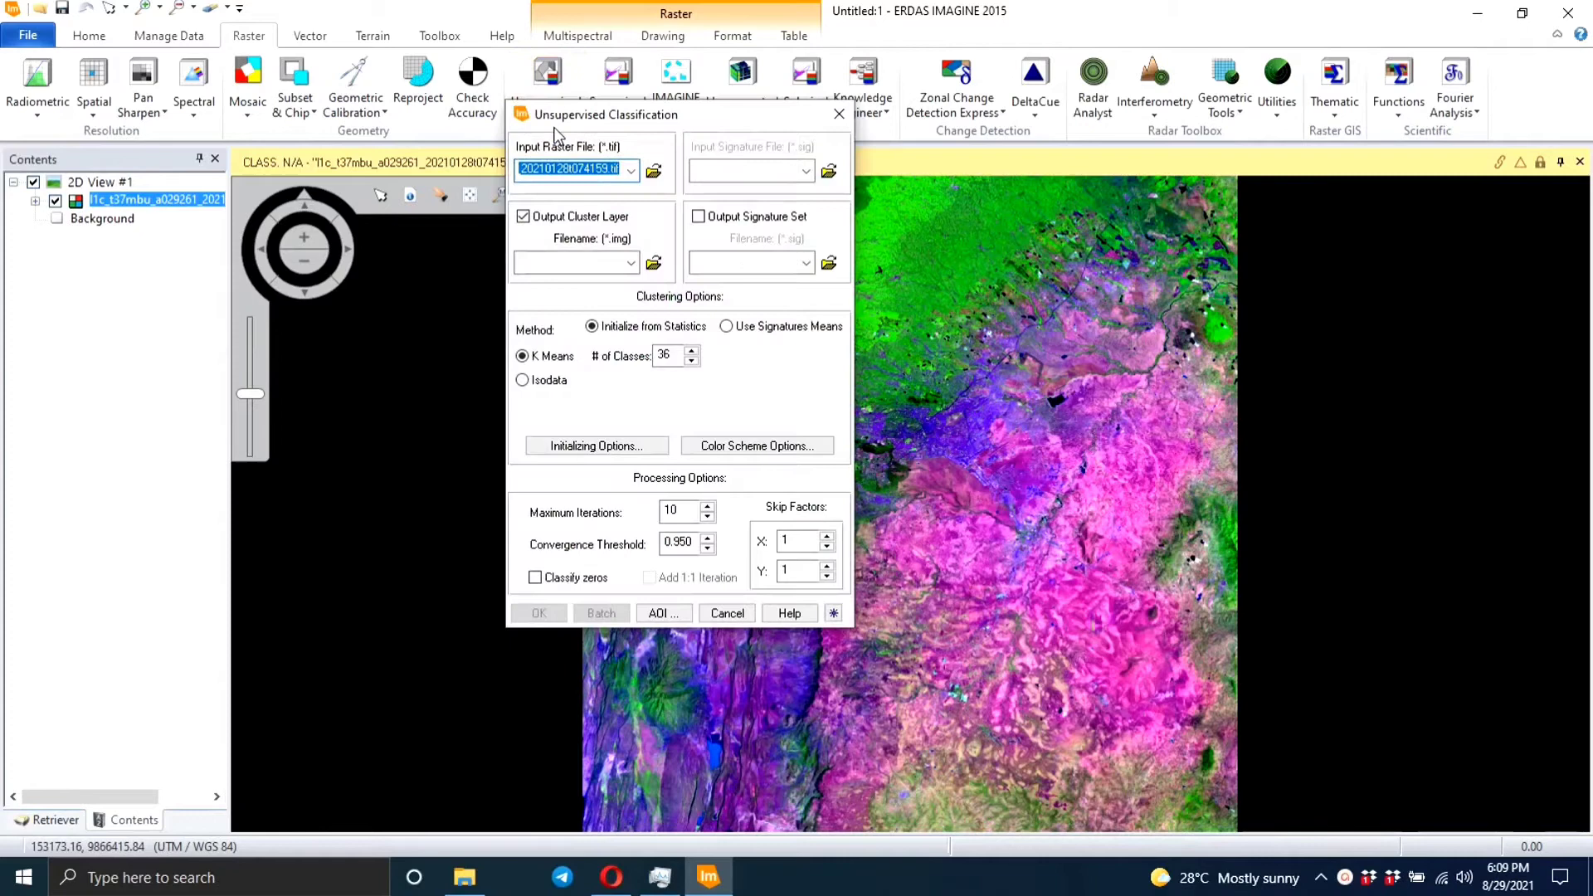
{"action": "mouse_move", "coordinate": [606, 205]}
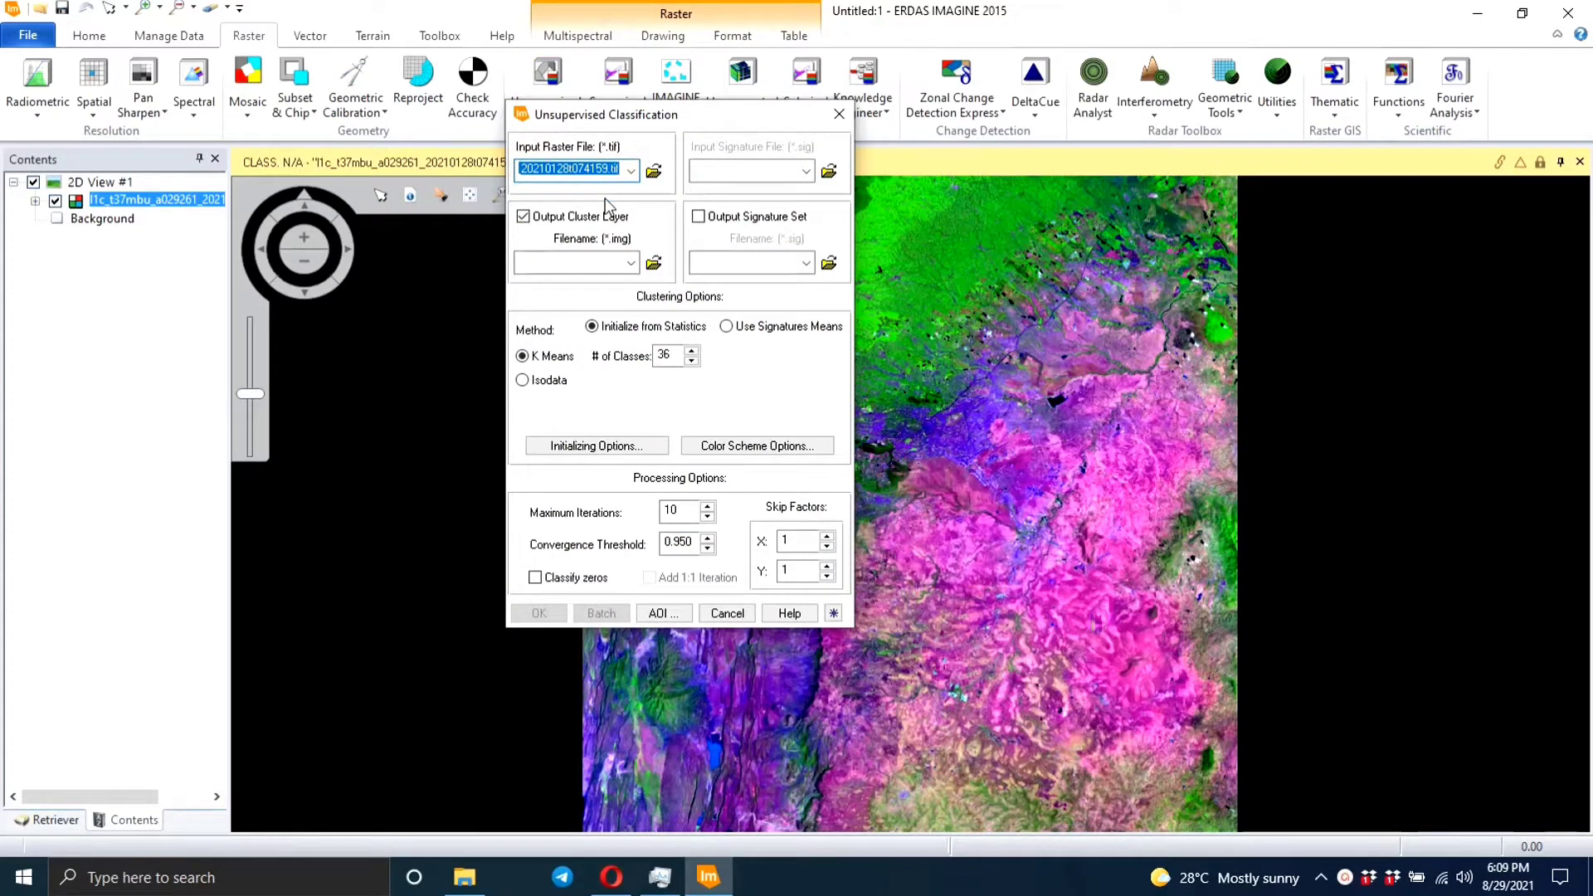
{"action": "mouse_move", "coordinate": [579, 168]}
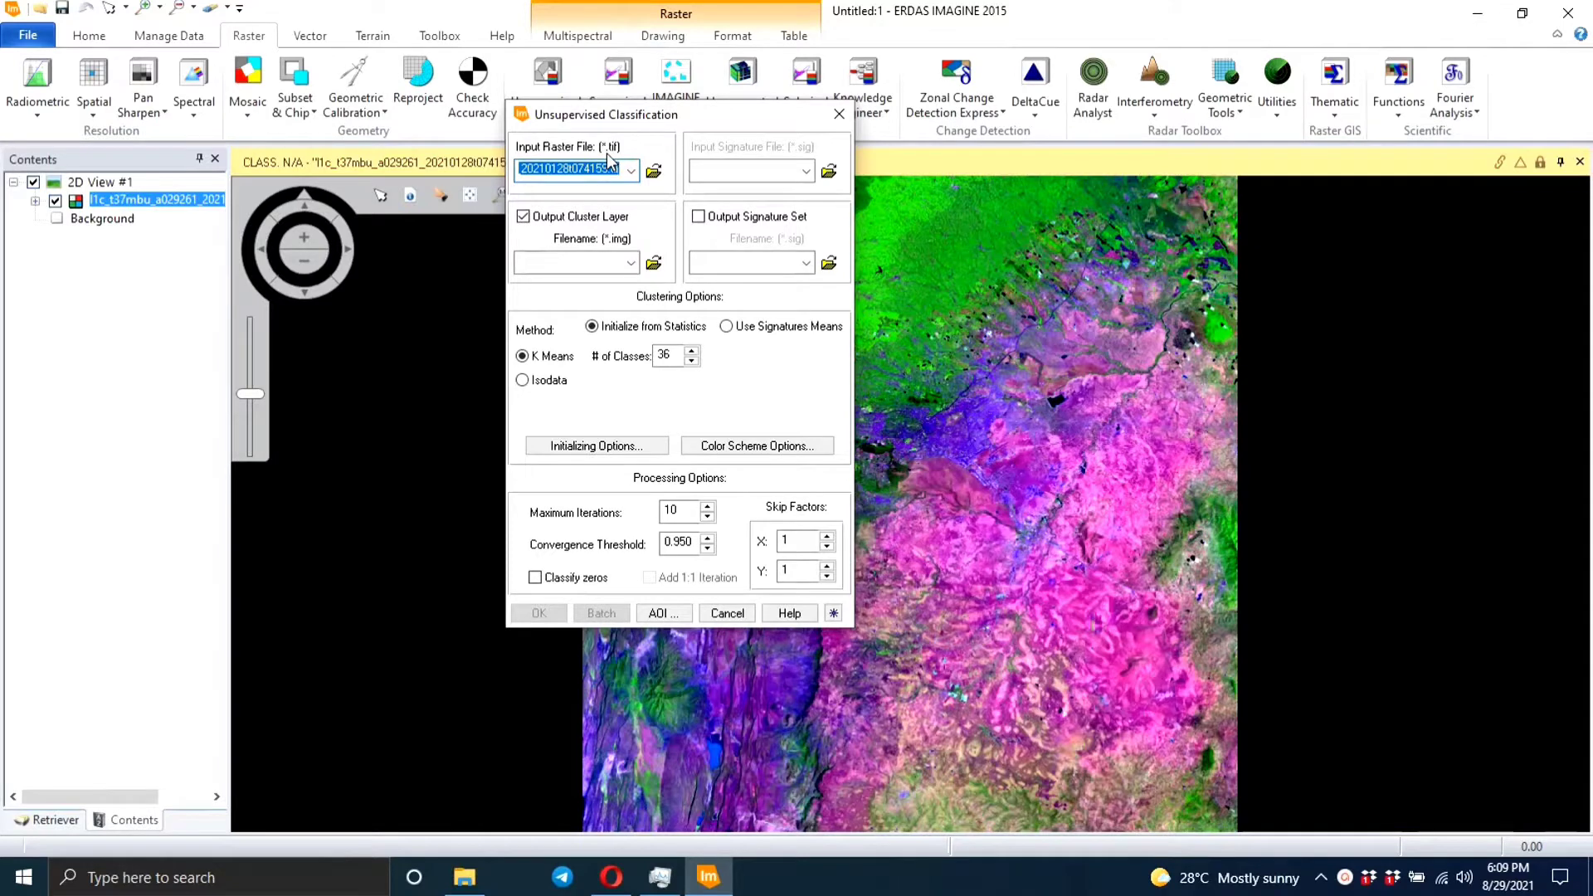
{"action": "mouse_move", "coordinate": [652, 169]}
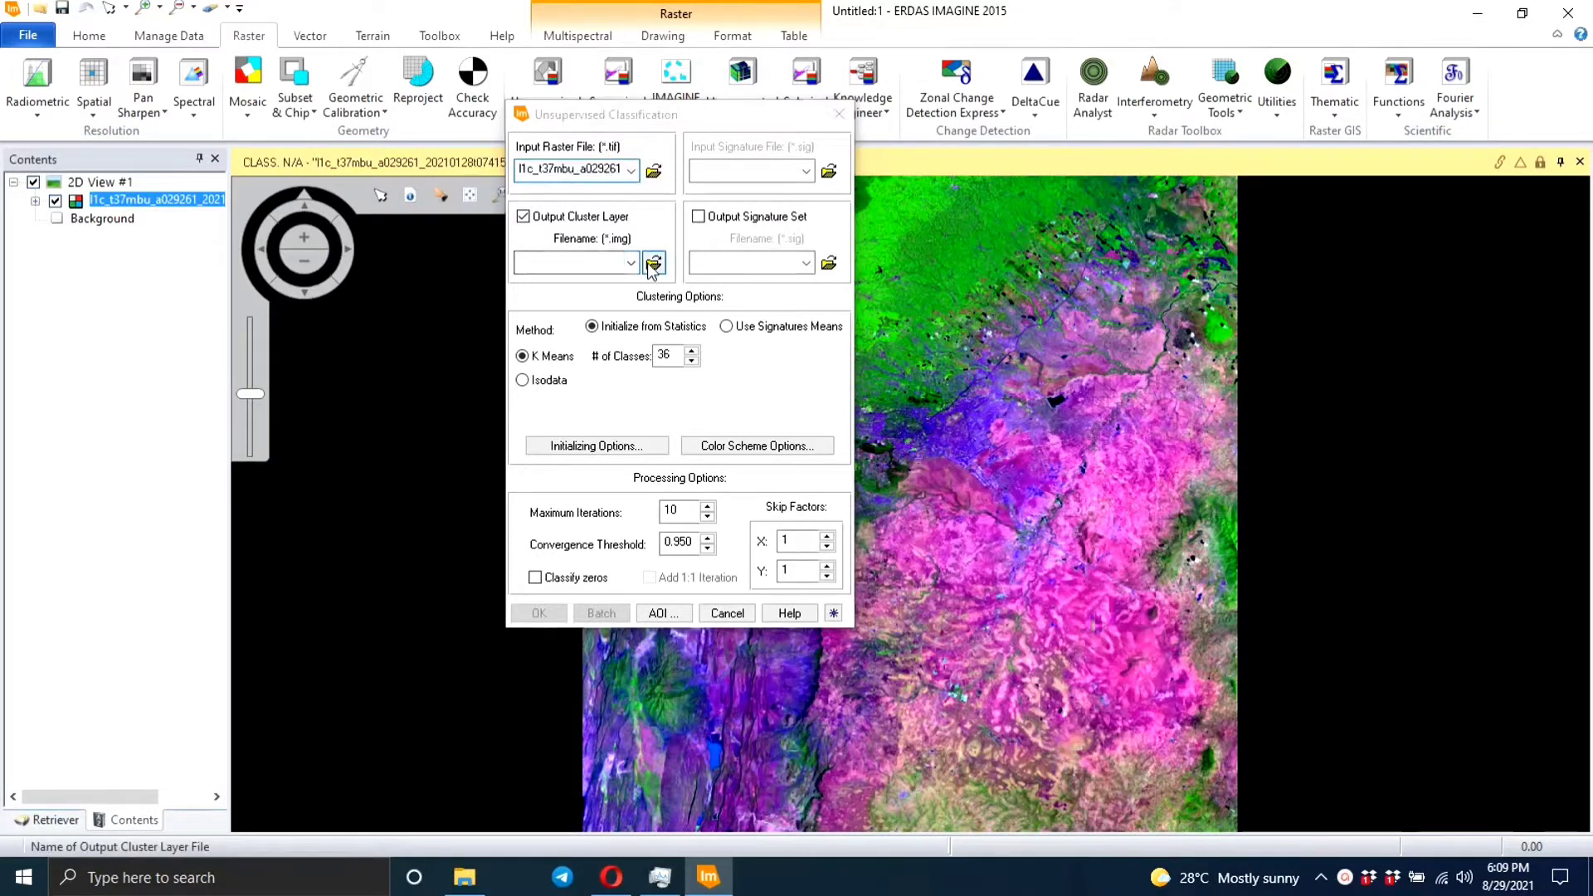
- Save the output cluster layer as D:\DATA\Unsupervised.img
{"action": "left_click", "coordinate": [654, 263]}
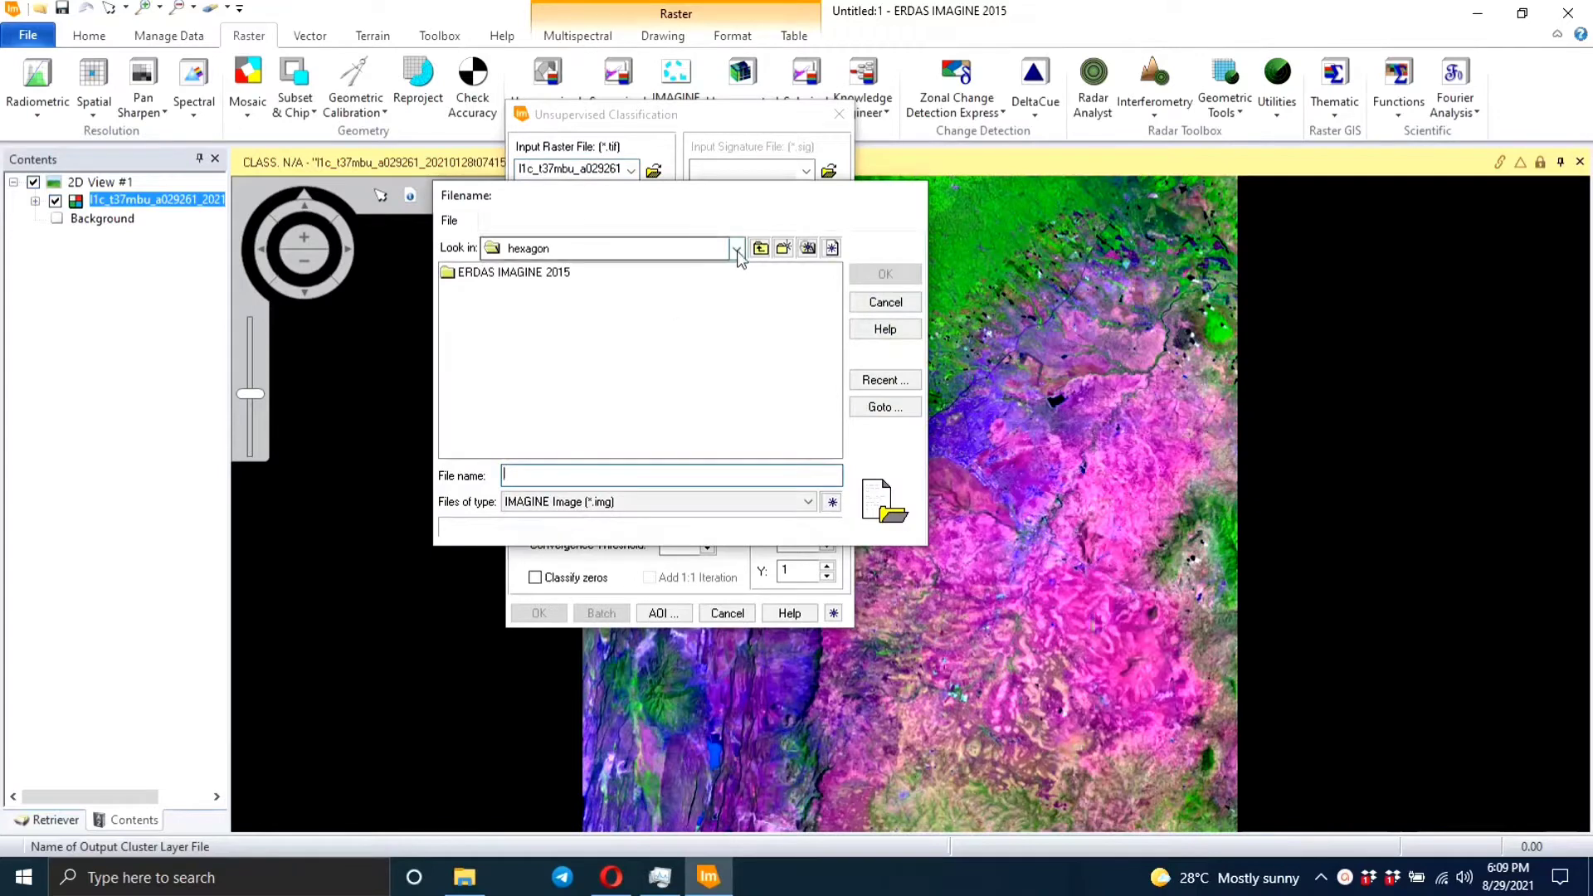
{"action": "left_click", "coordinate": [737, 247]}
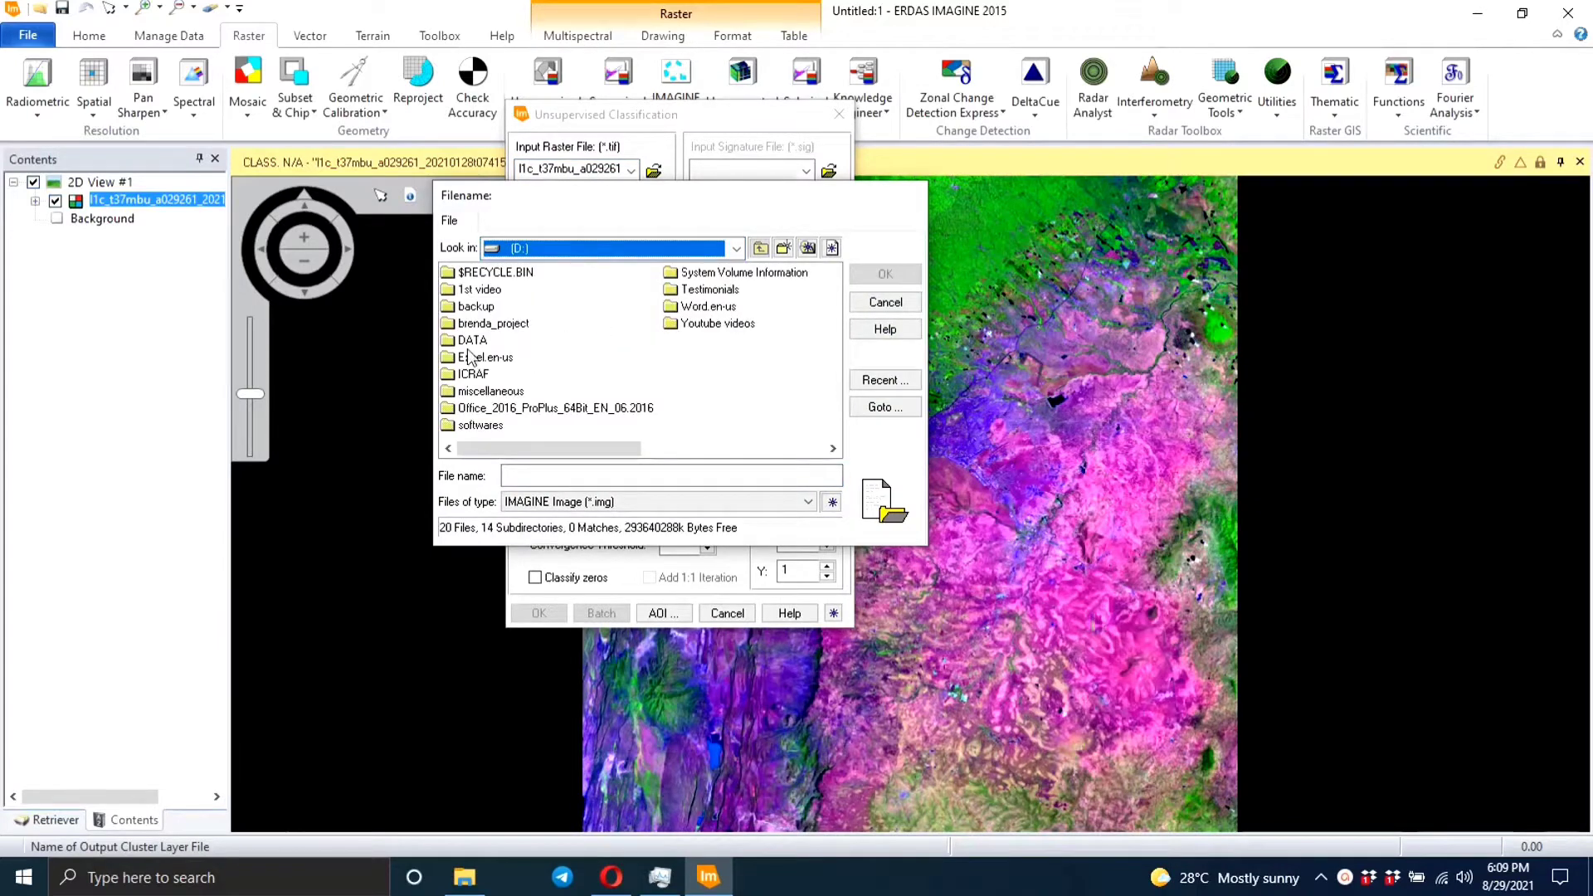
{"action": "double_click", "coordinate": [472, 339]}
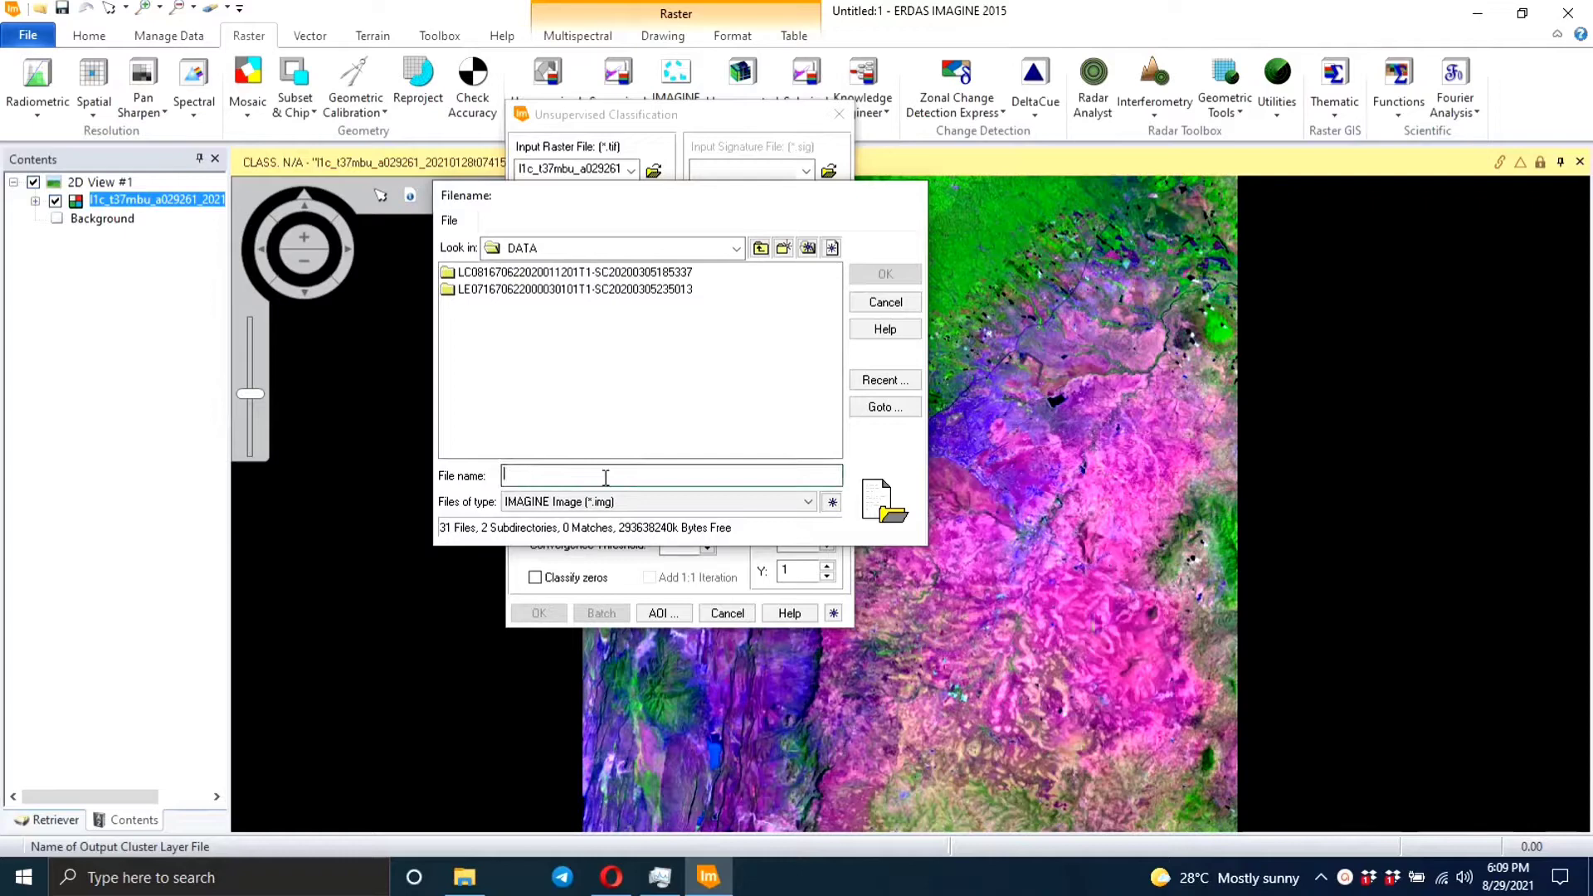
{"action": "type", "text": "Unsupervised"}
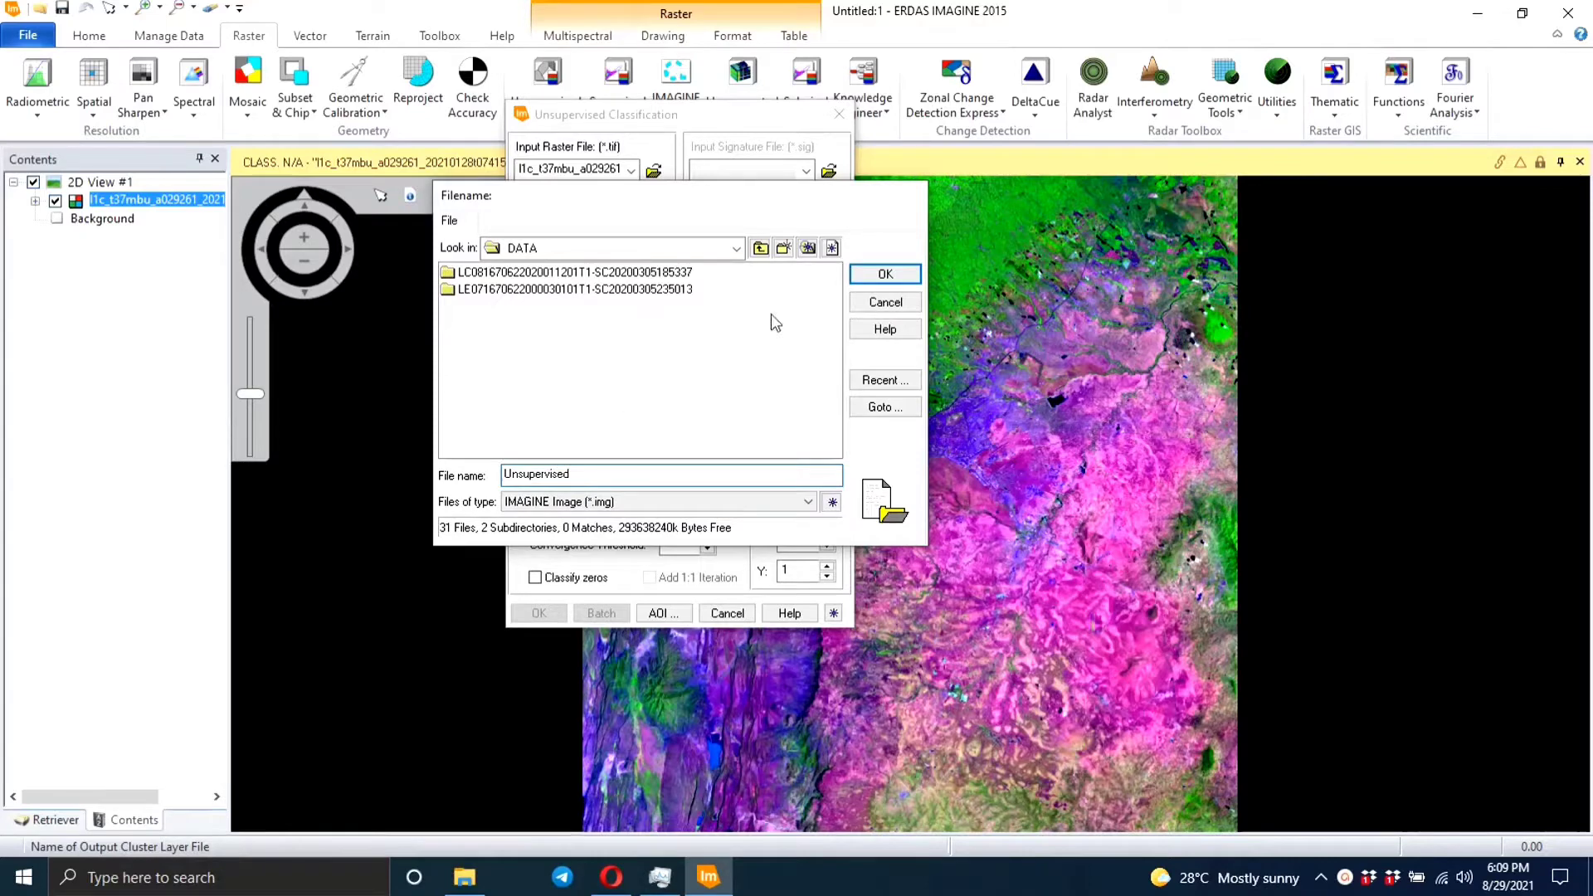
{"action": "left_click", "coordinate": [883, 273]}
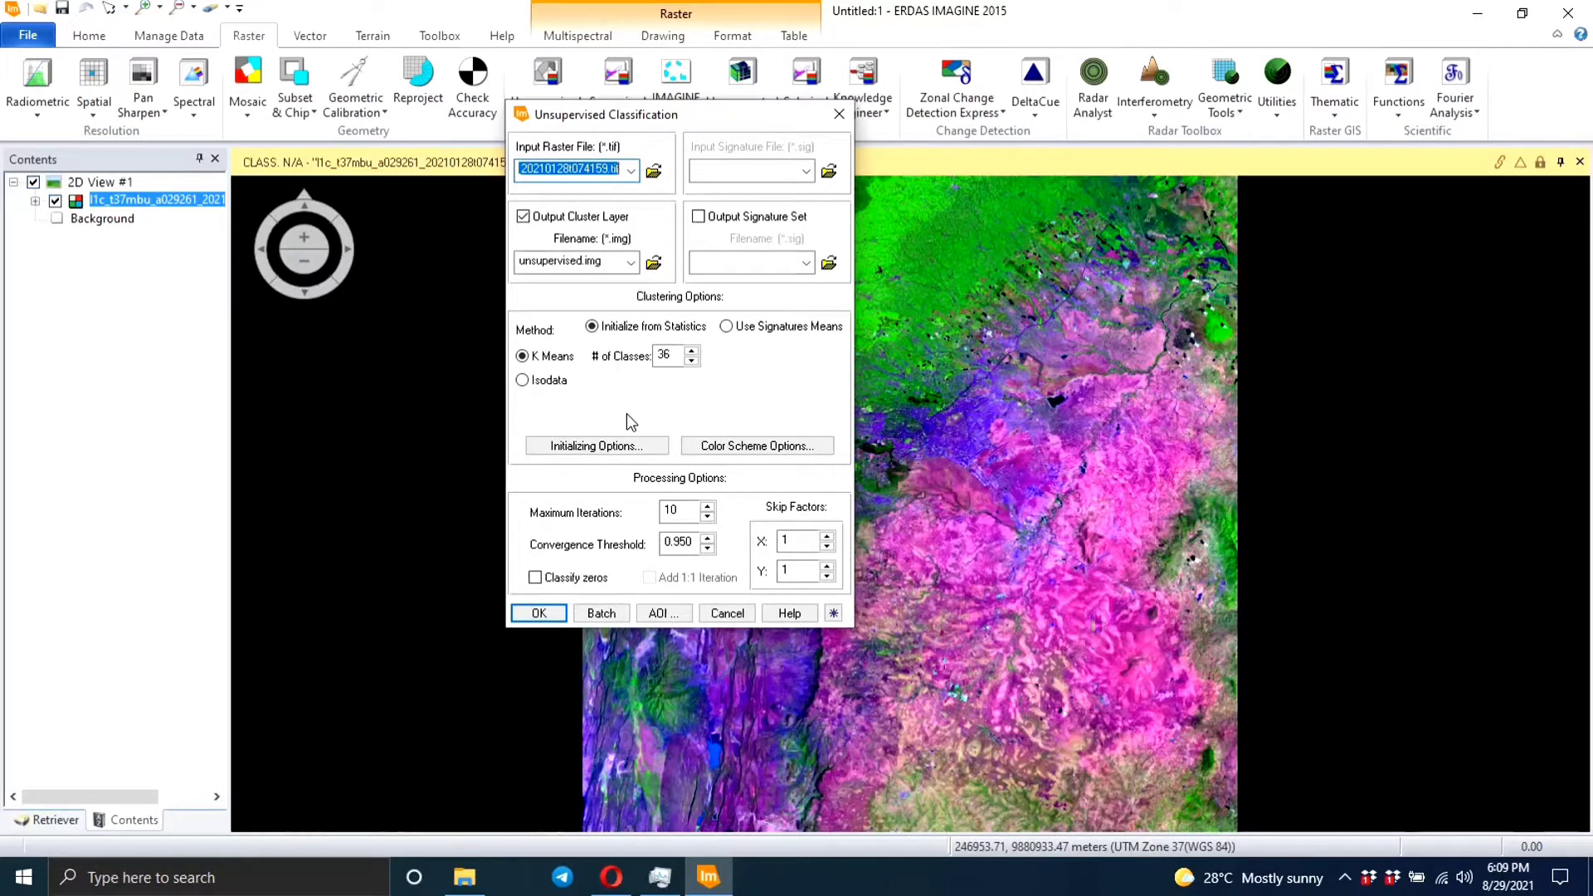
{"action": "mouse_move", "coordinate": [618, 421]}
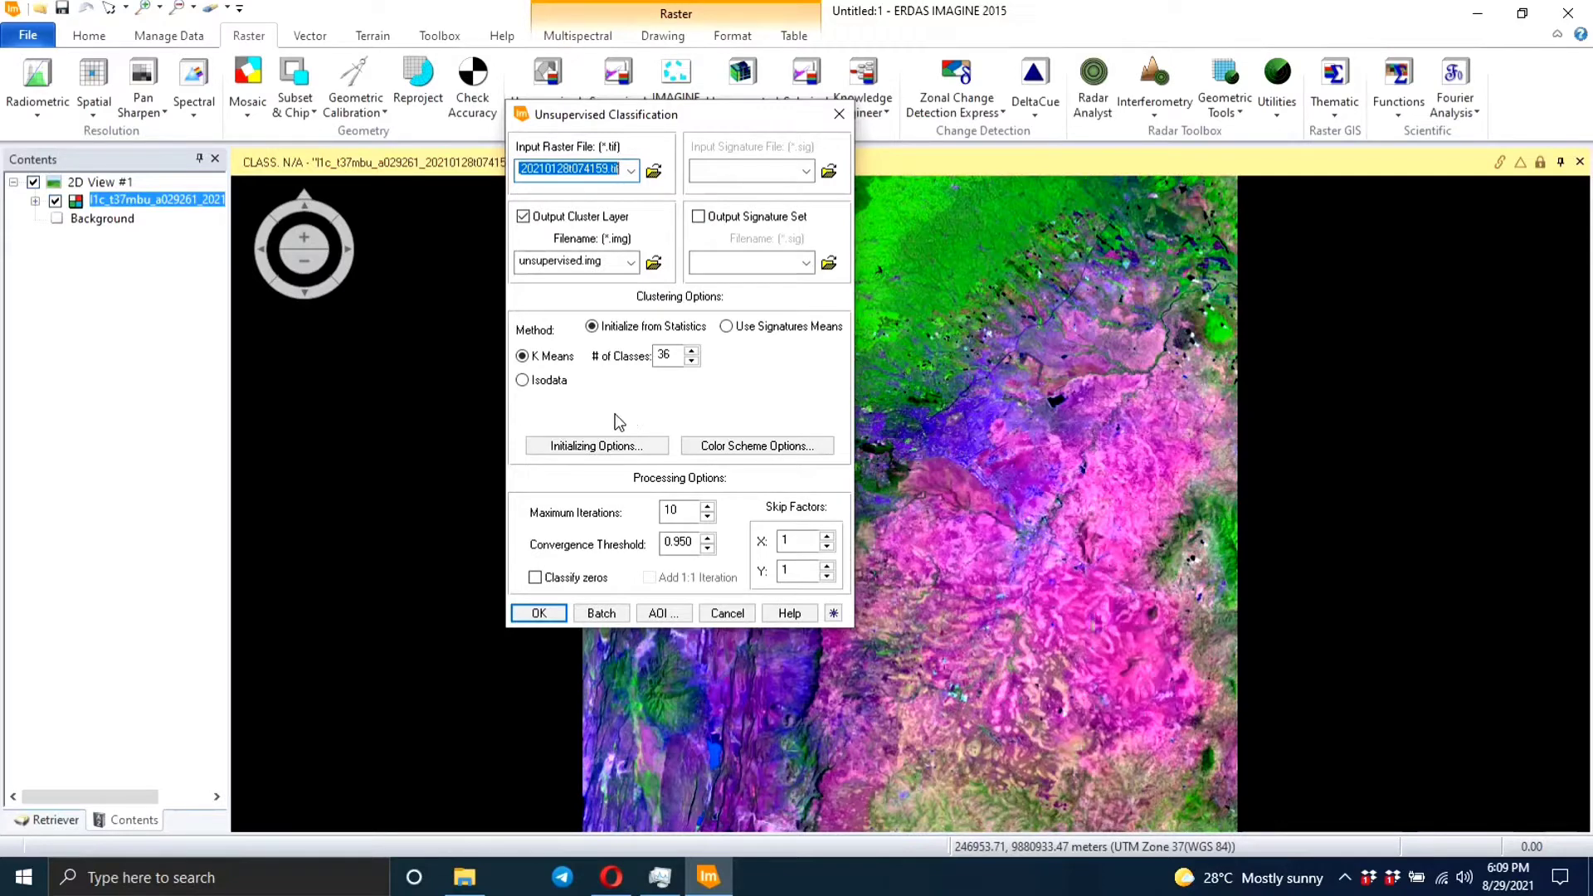
- Run K-means with 4 classes, 5 maximum iterations, and Classify zeros ticked
{"action": "left_click", "coordinate": [668, 356]}
{"action": "type", "text": "4"}
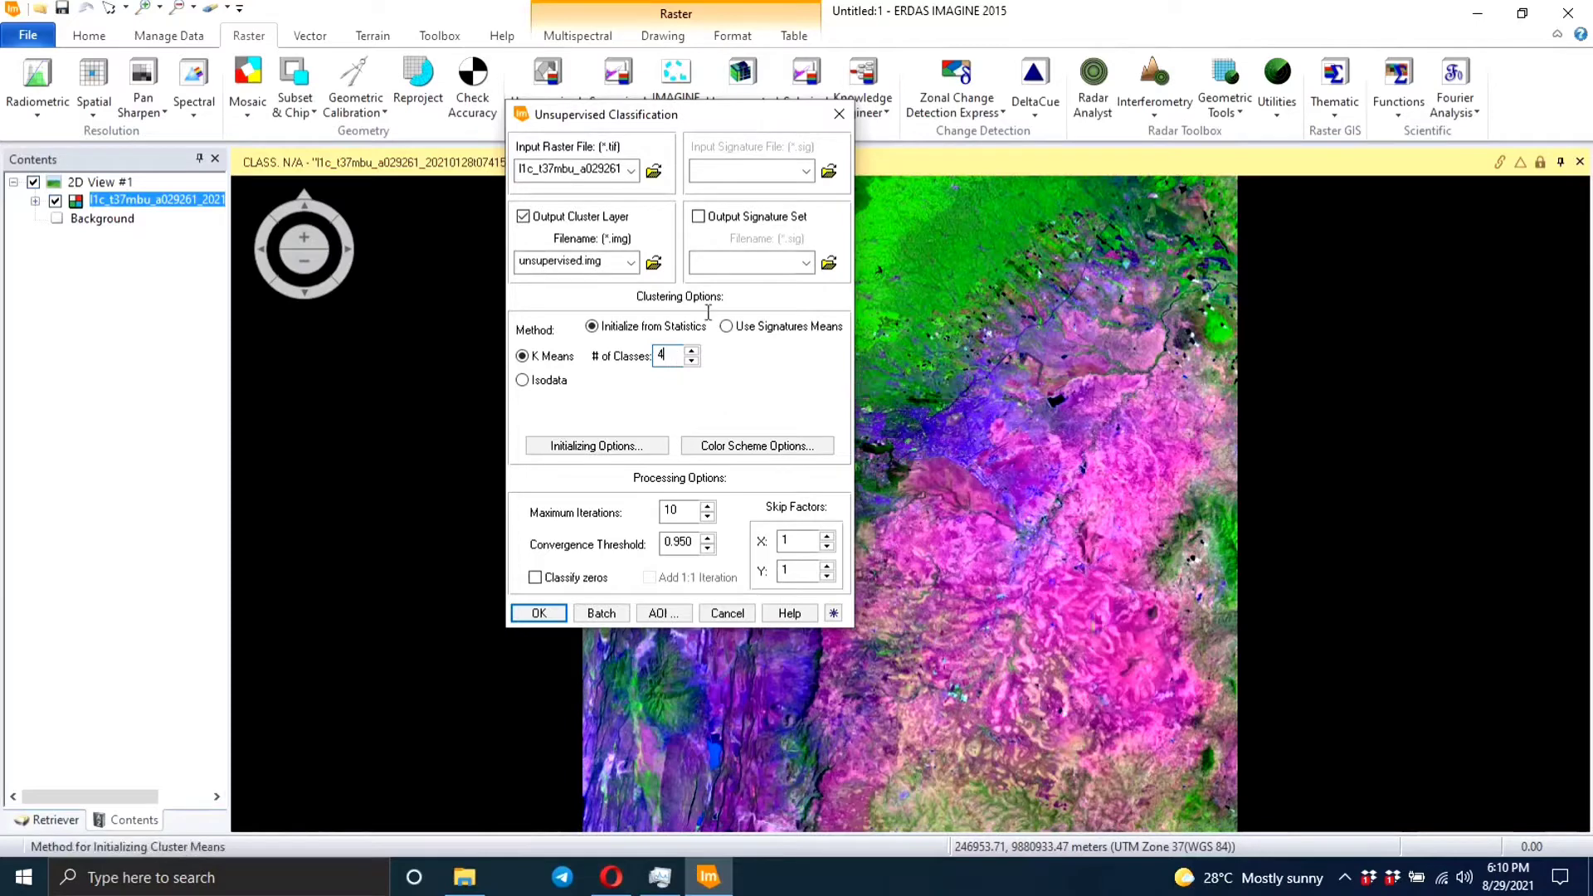
{"action": "mouse_move", "coordinate": [621, 528]}
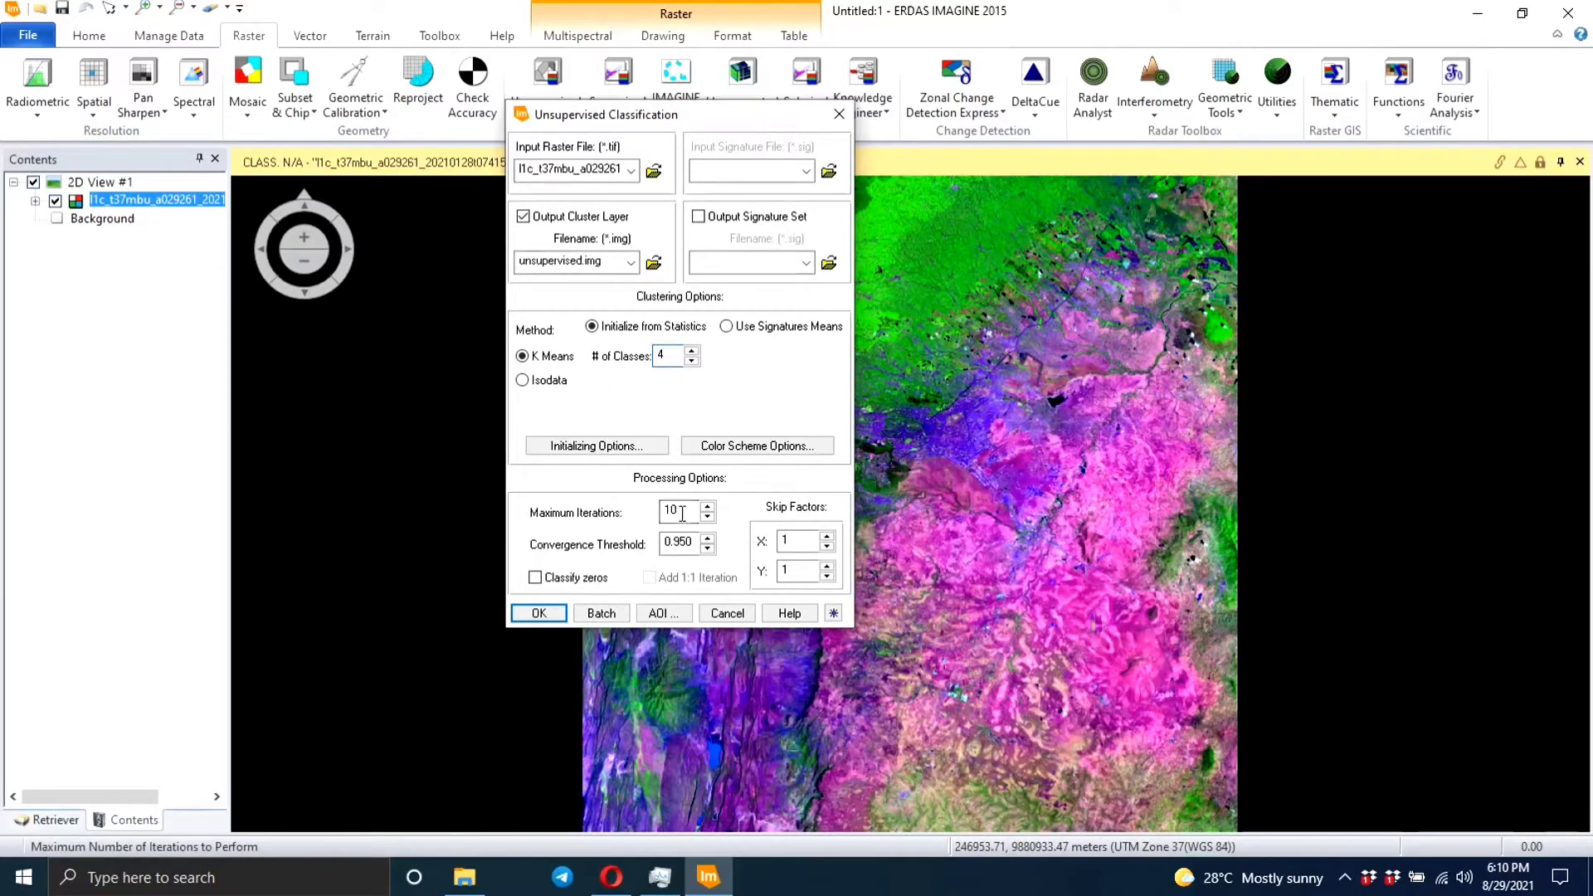
{"action": "mouse_move", "coordinate": [675, 512]}
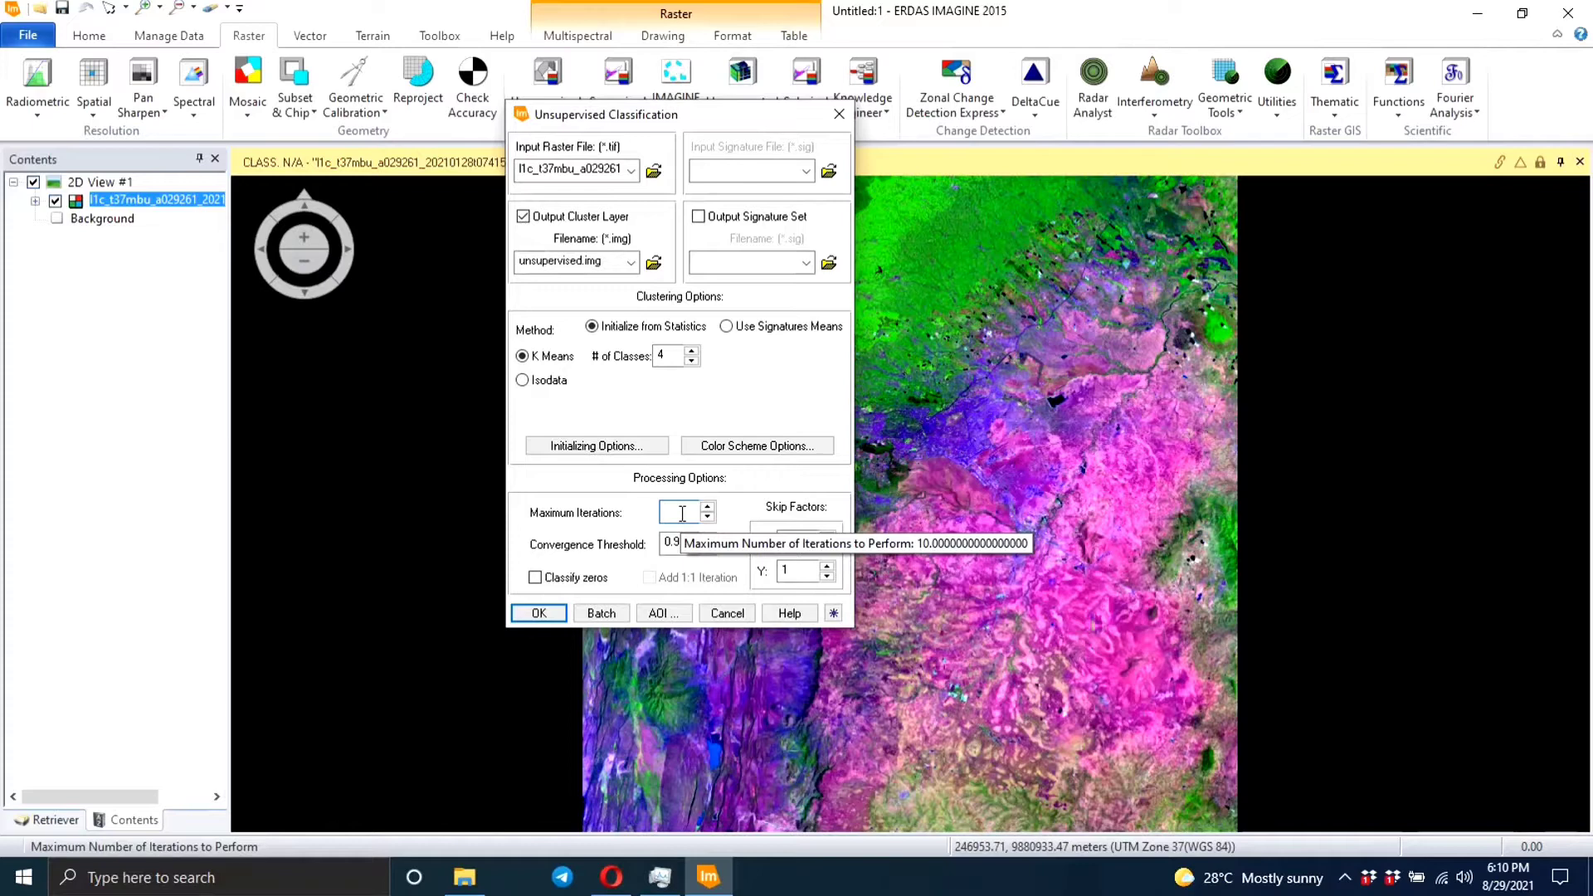
{"action": "type", "text": "5"}
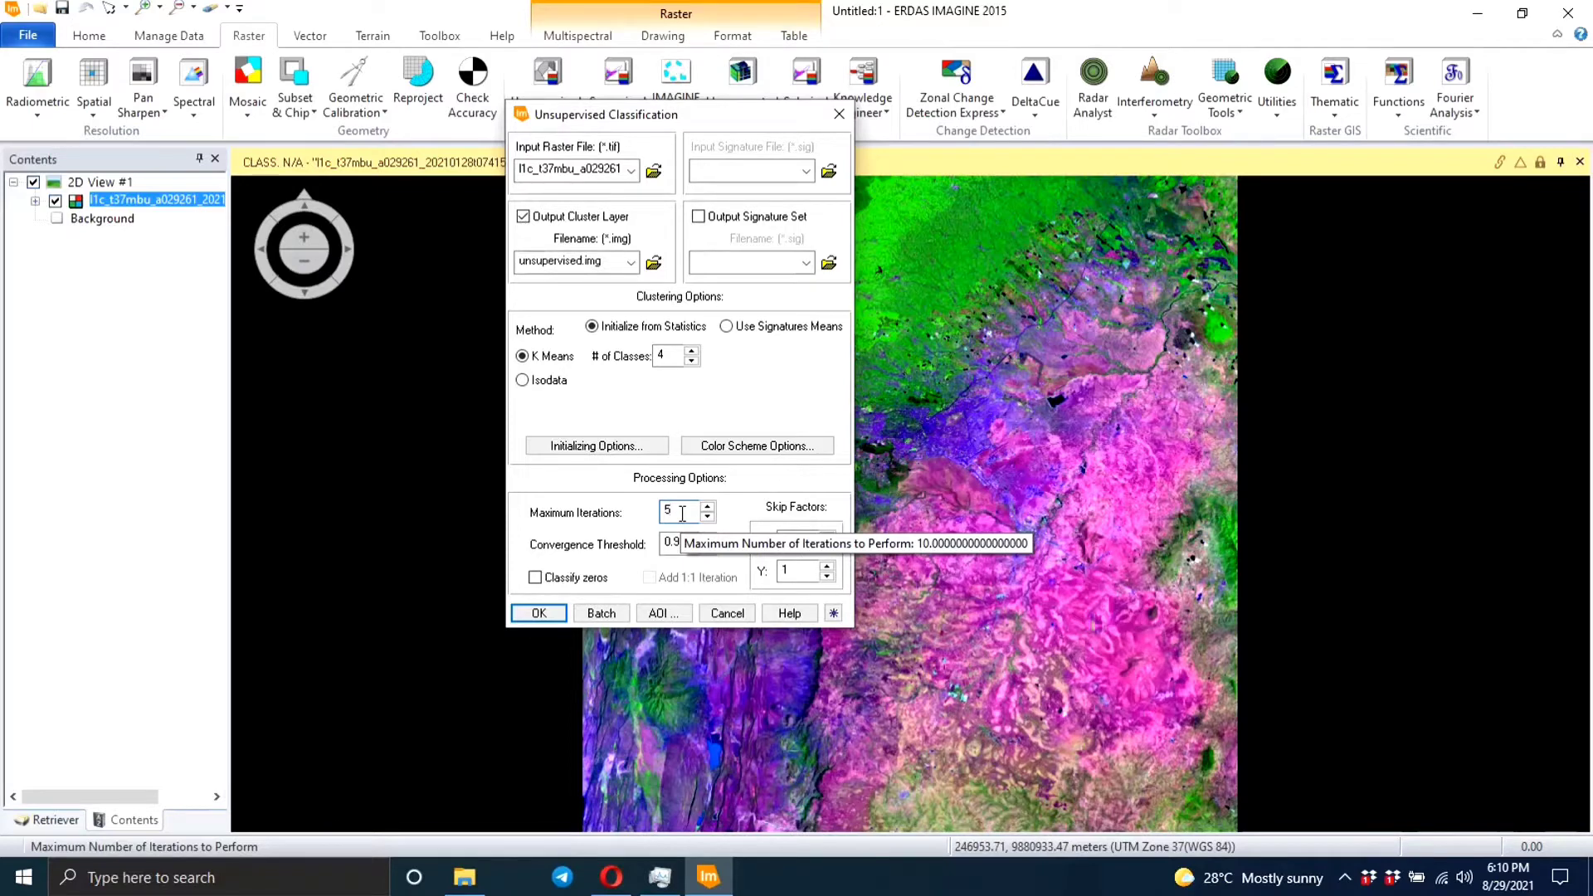
{"action": "mouse_move", "coordinate": [597, 542]}
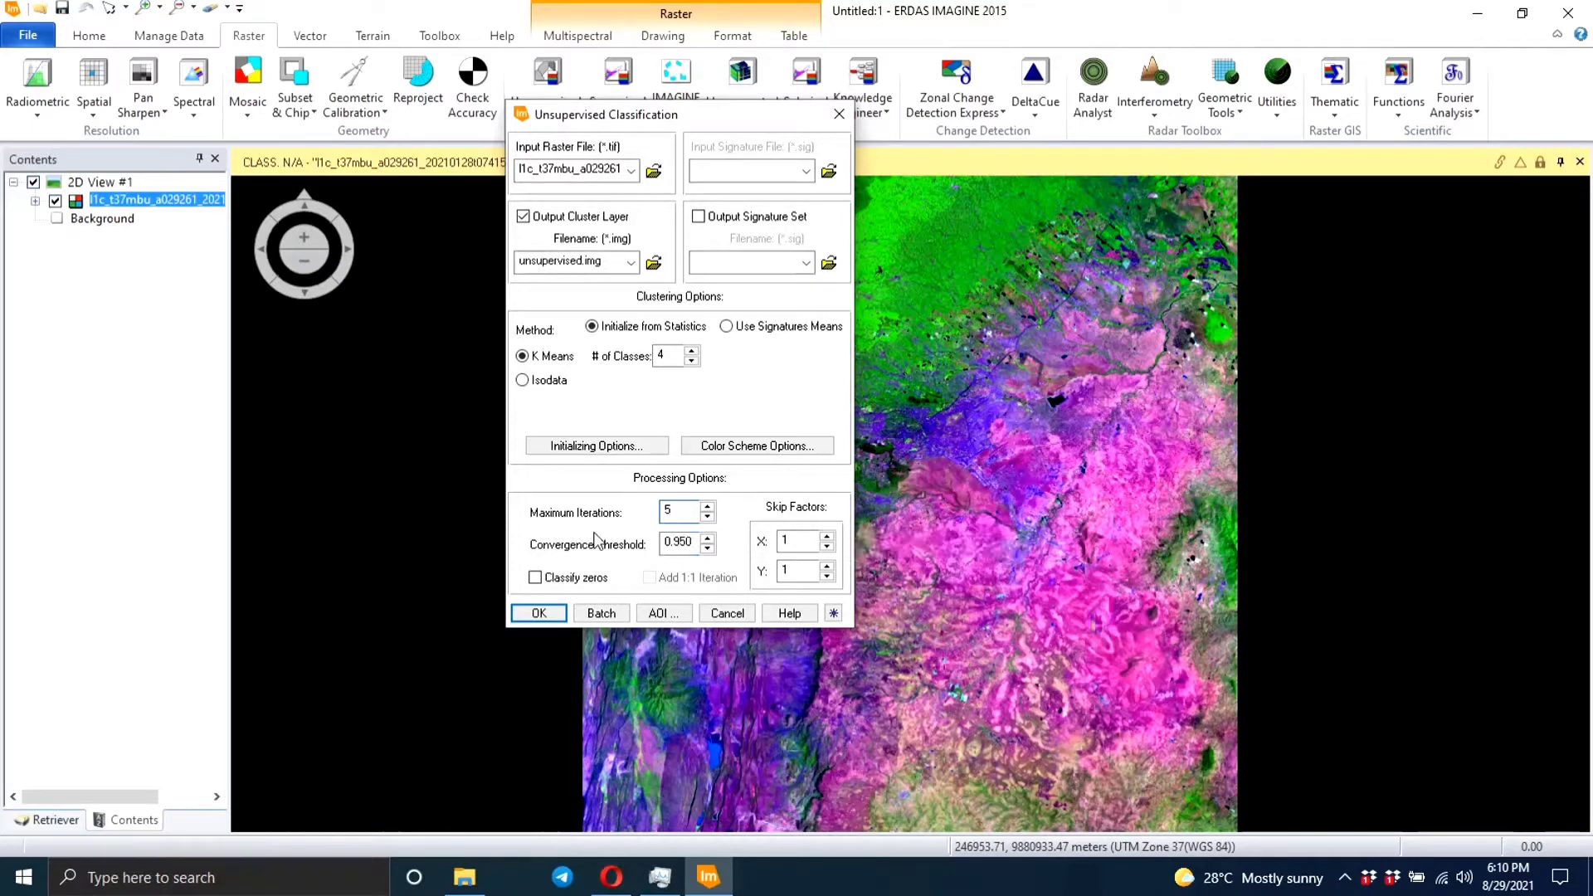
{"action": "left_click", "coordinate": [535, 577]}
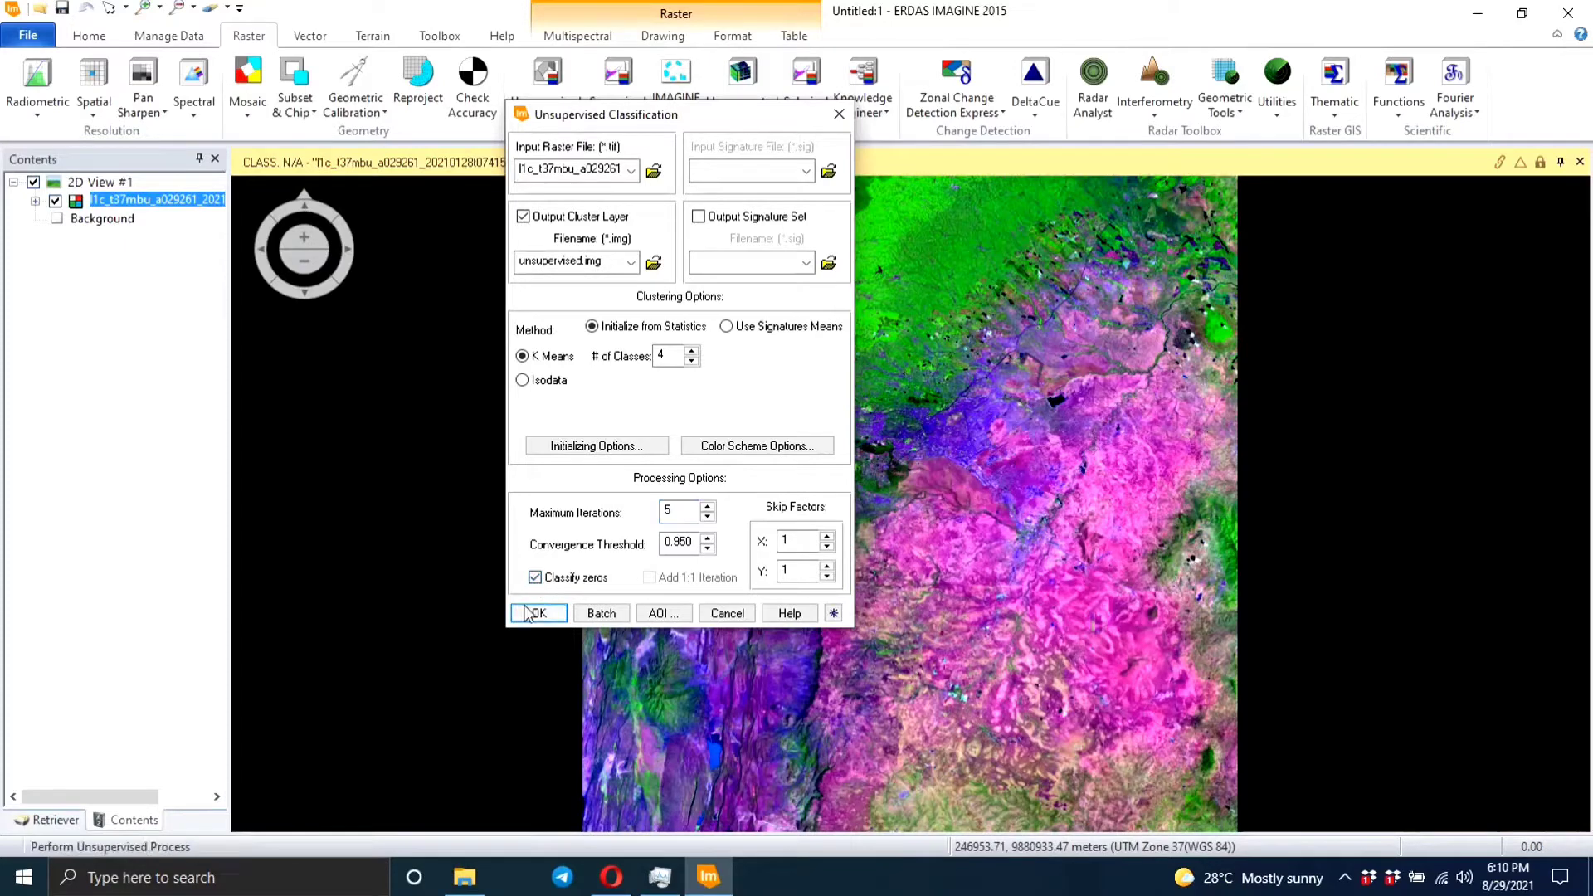
{"action": "left_click", "coordinate": [538, 612]}
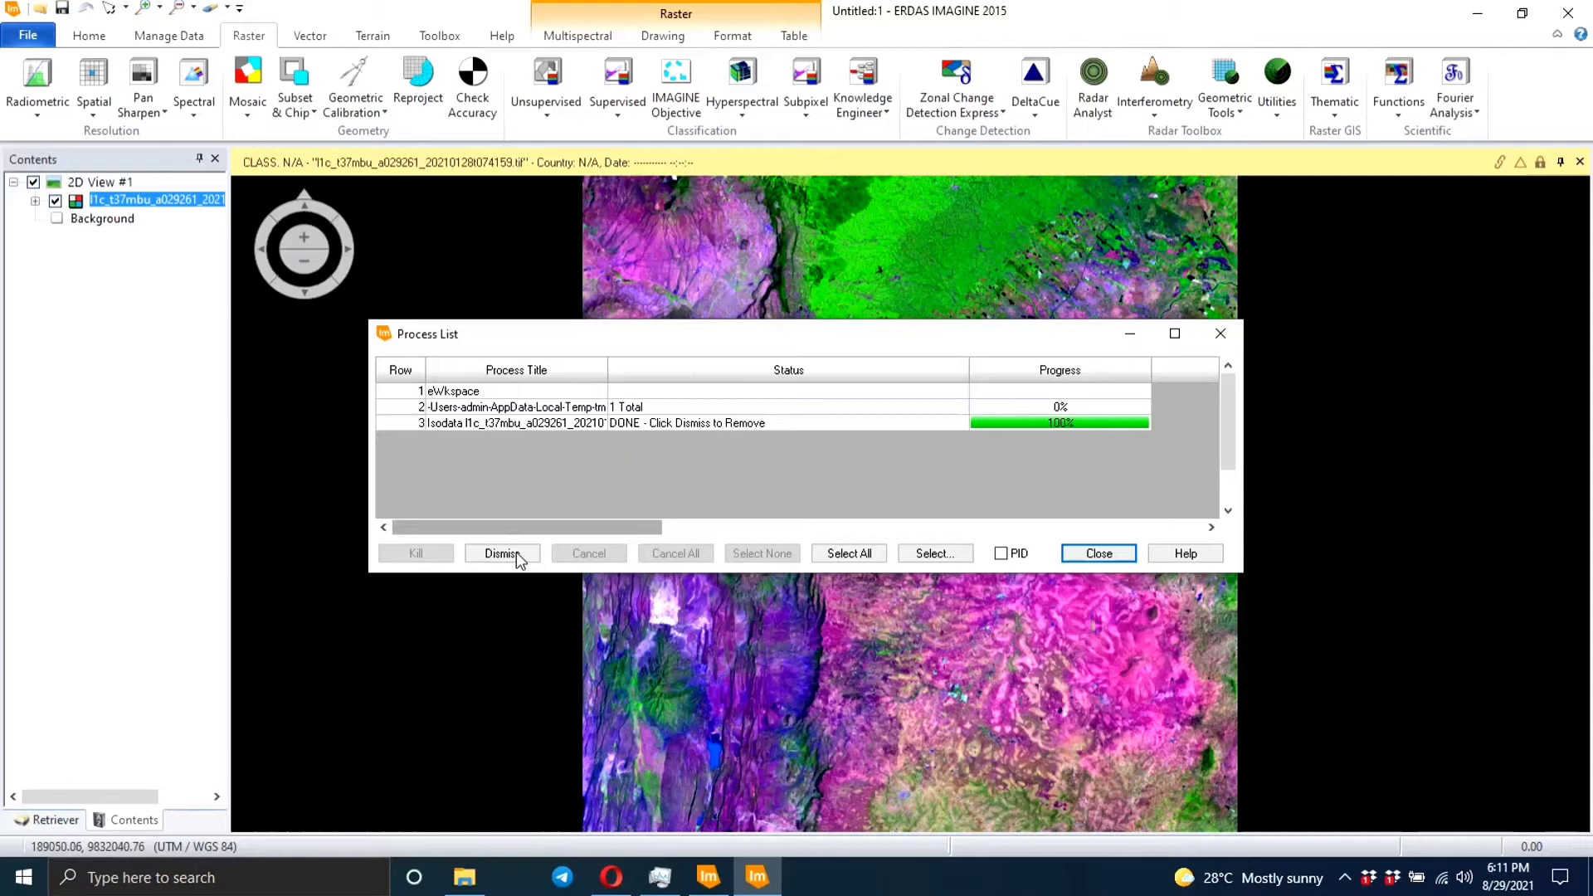
- Dismiss the completed classification job from the Process List at 100%
{"action": "left_click", "coordinate": [1096, 552]}
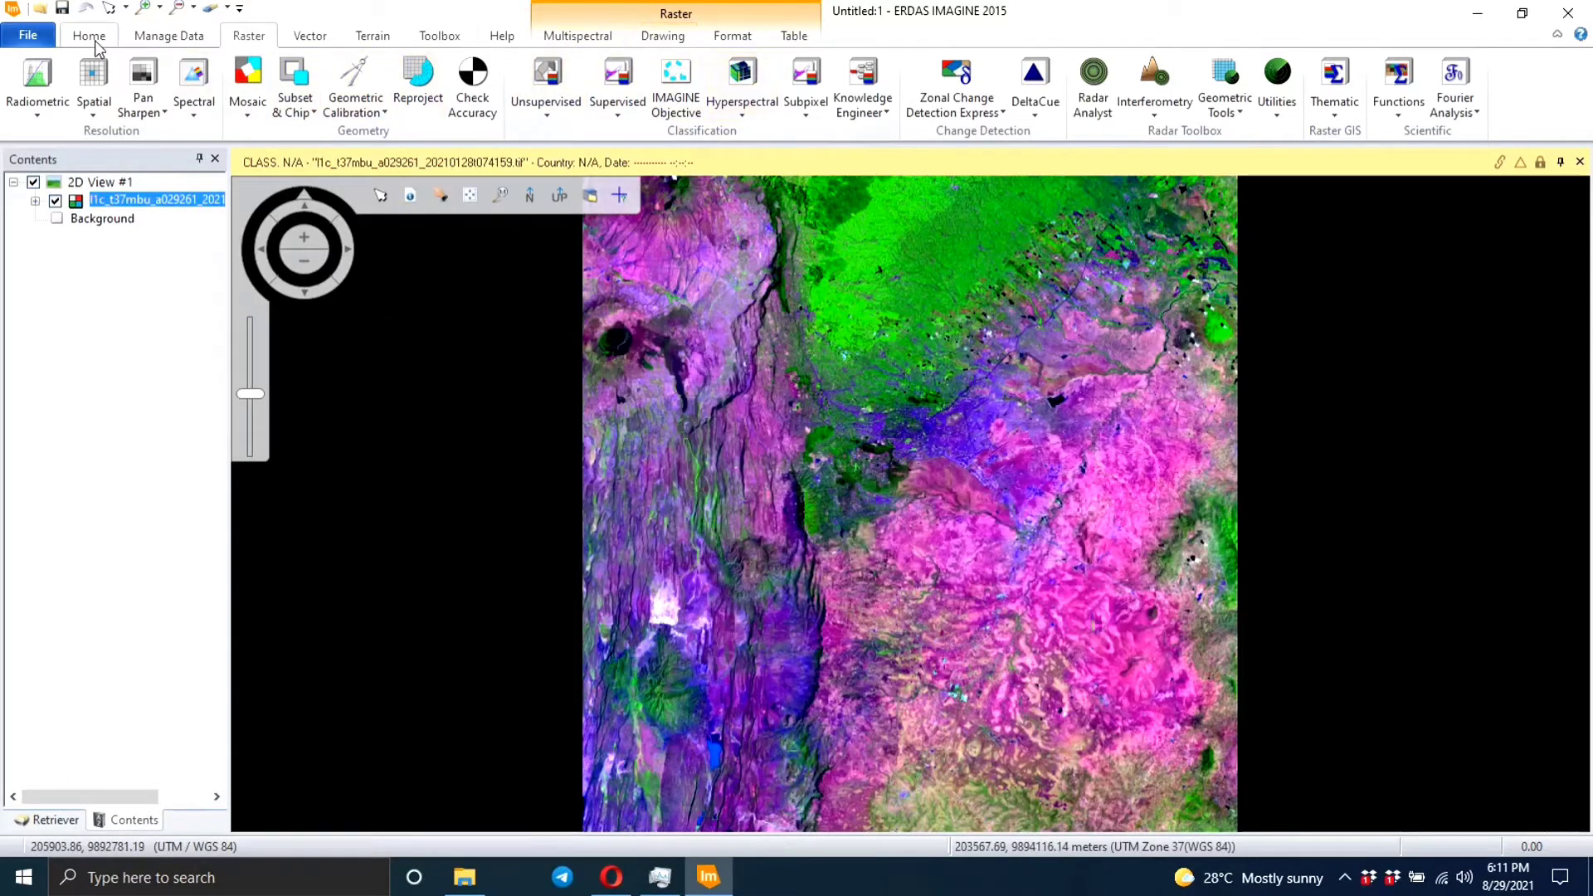
- Create 2D View #2 and open unsupervised.img in it
{"action": "left_click", "coordinate": [556, 87]}
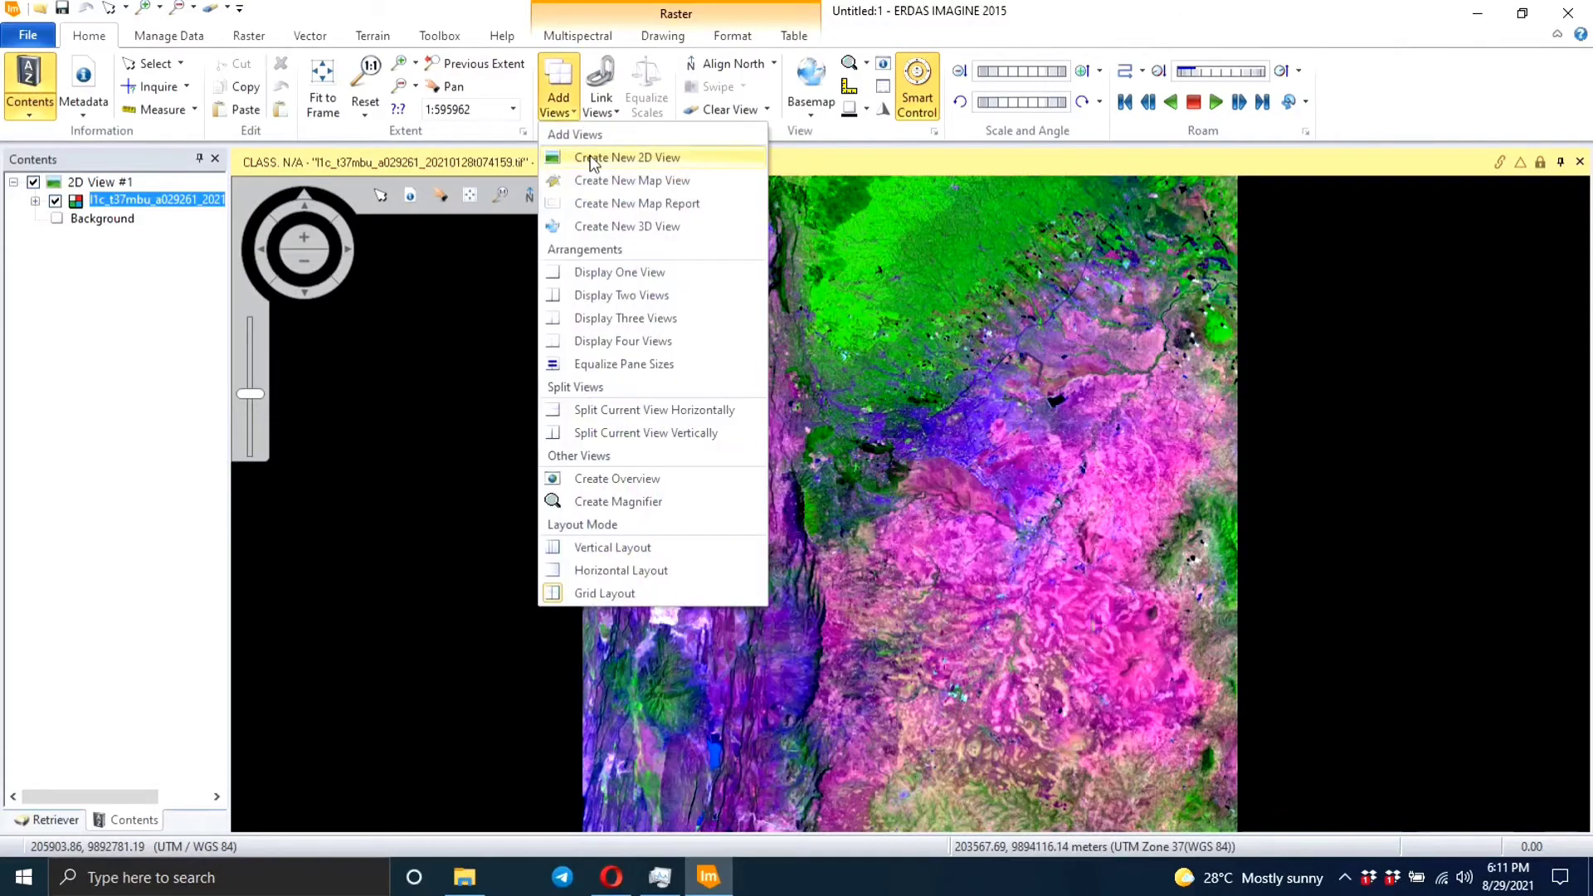
{"action": "left_click", "coordinate": [627, 157]}
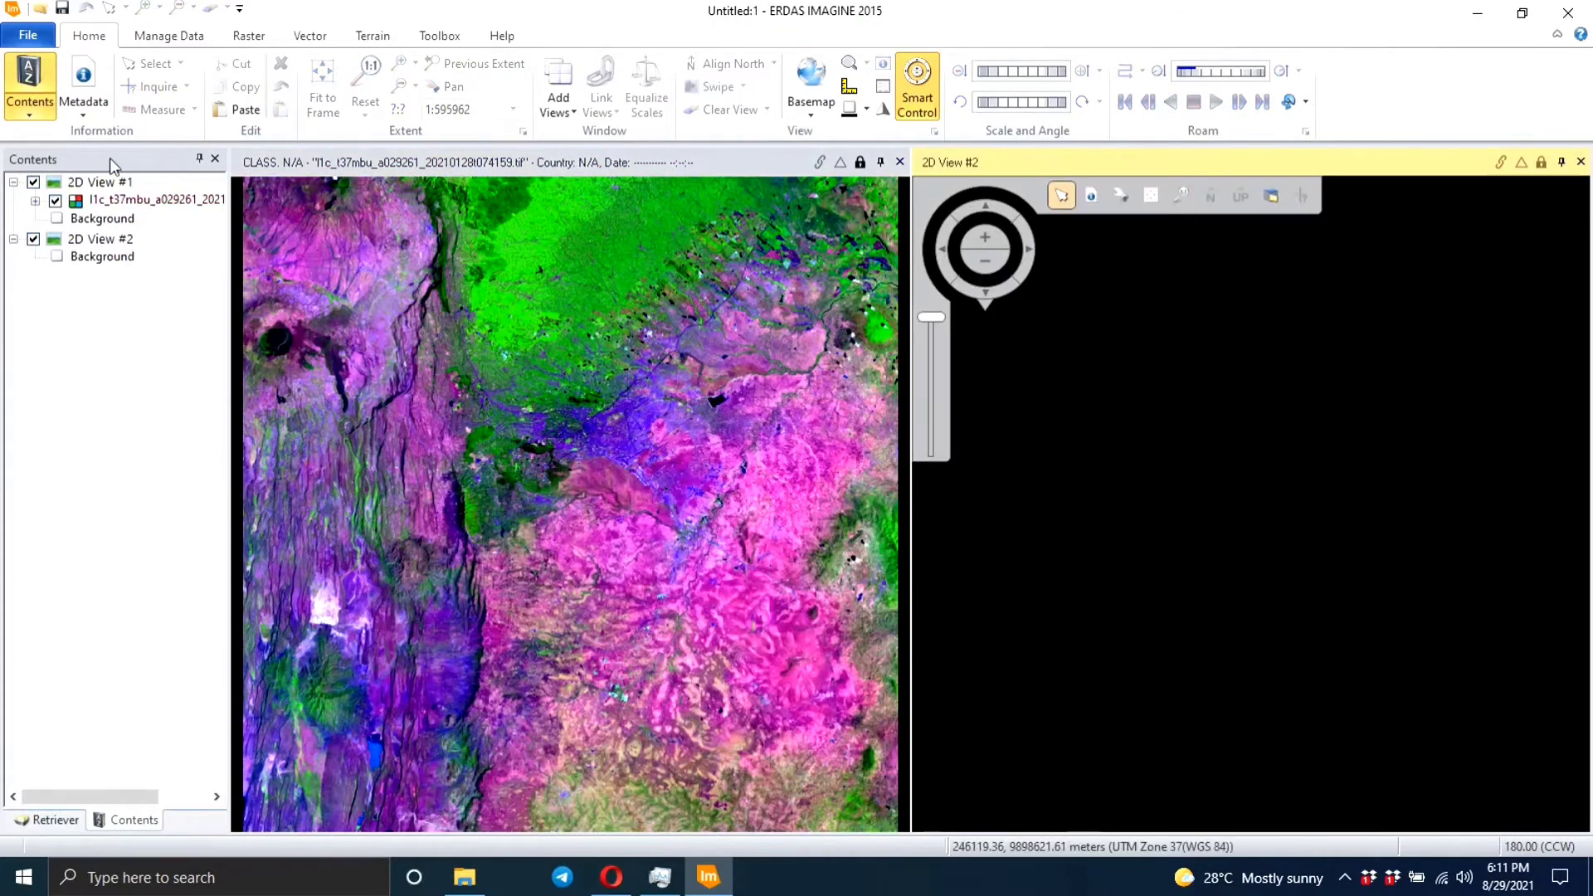
{"action": "left_click", "coordinate": [28, 35]}
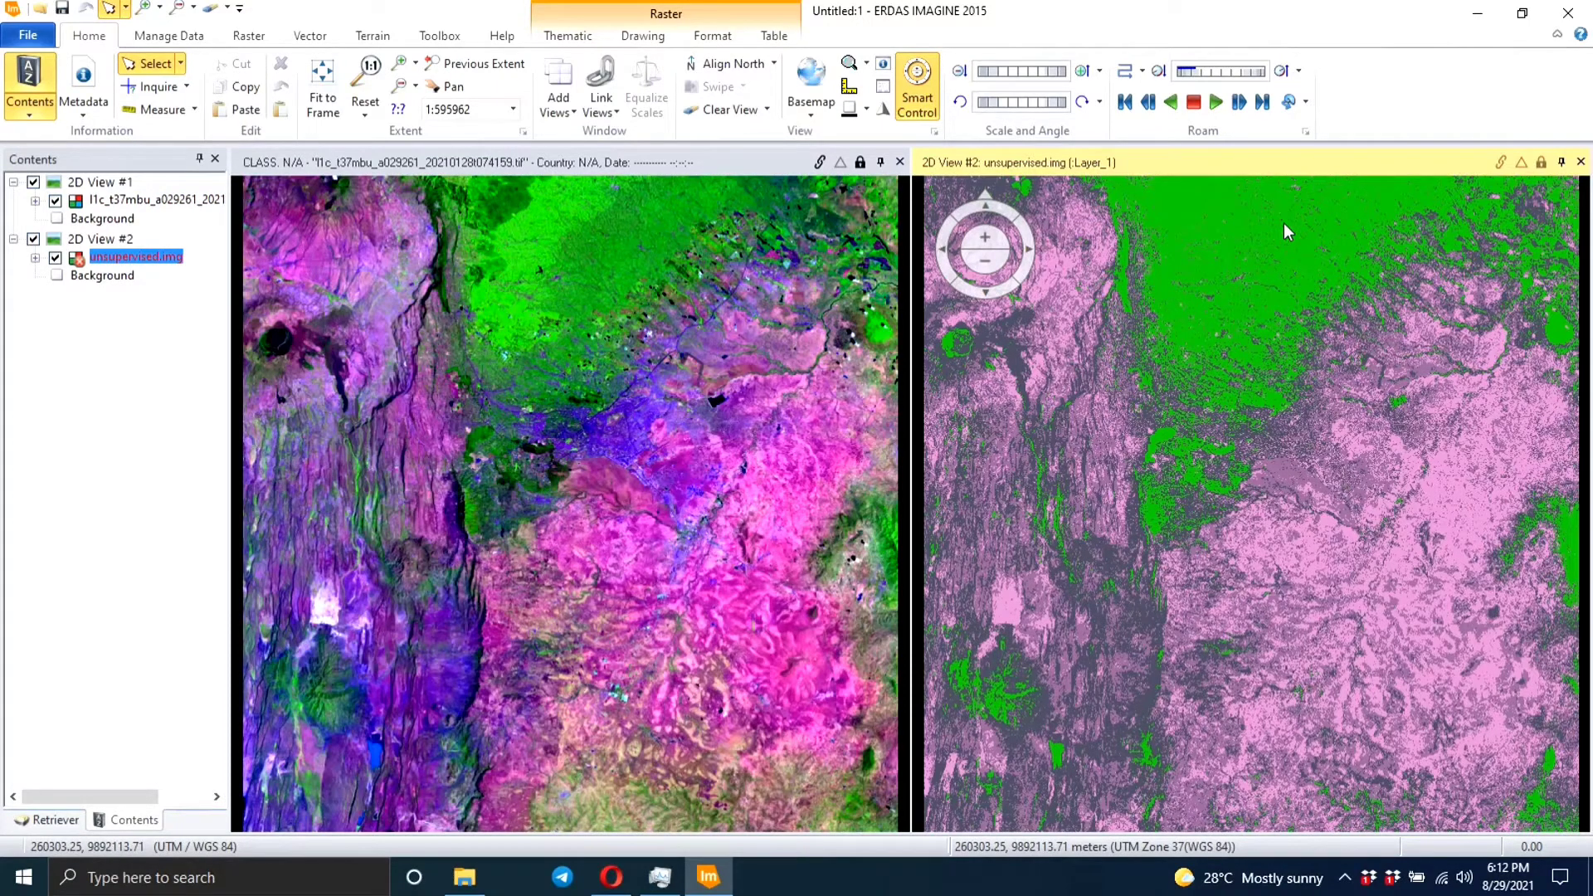
- Correct unsupervised.img's pyramid alert and display its attribute table of Classes 1–4
{"action": "right_click", "coordinate": [135, 256]}
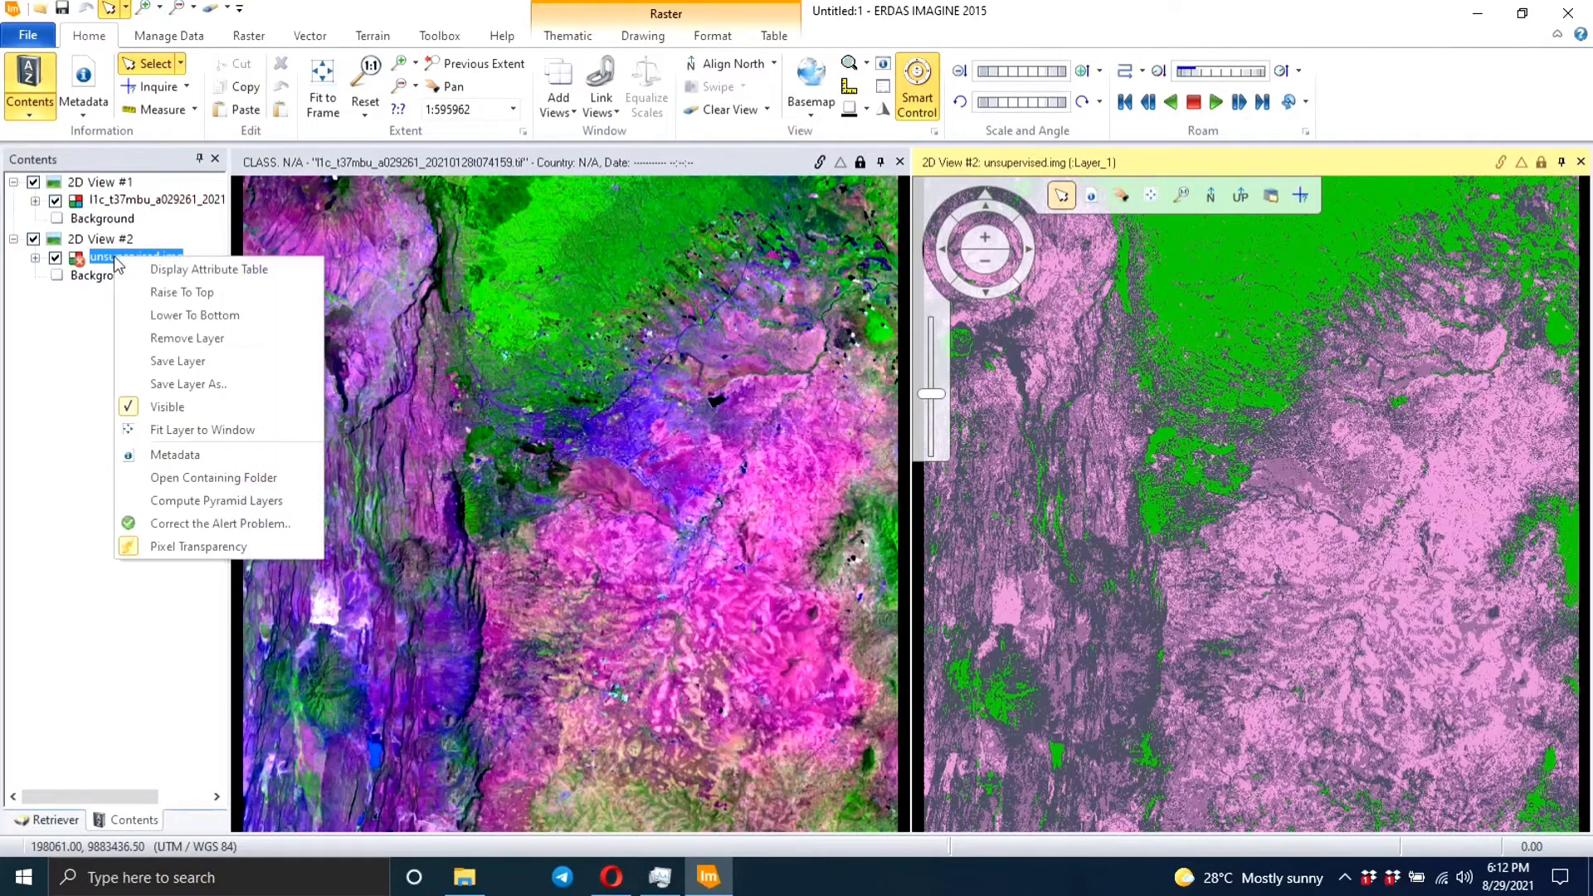
{"action": "left_click", "coordinate": [219, 524]}
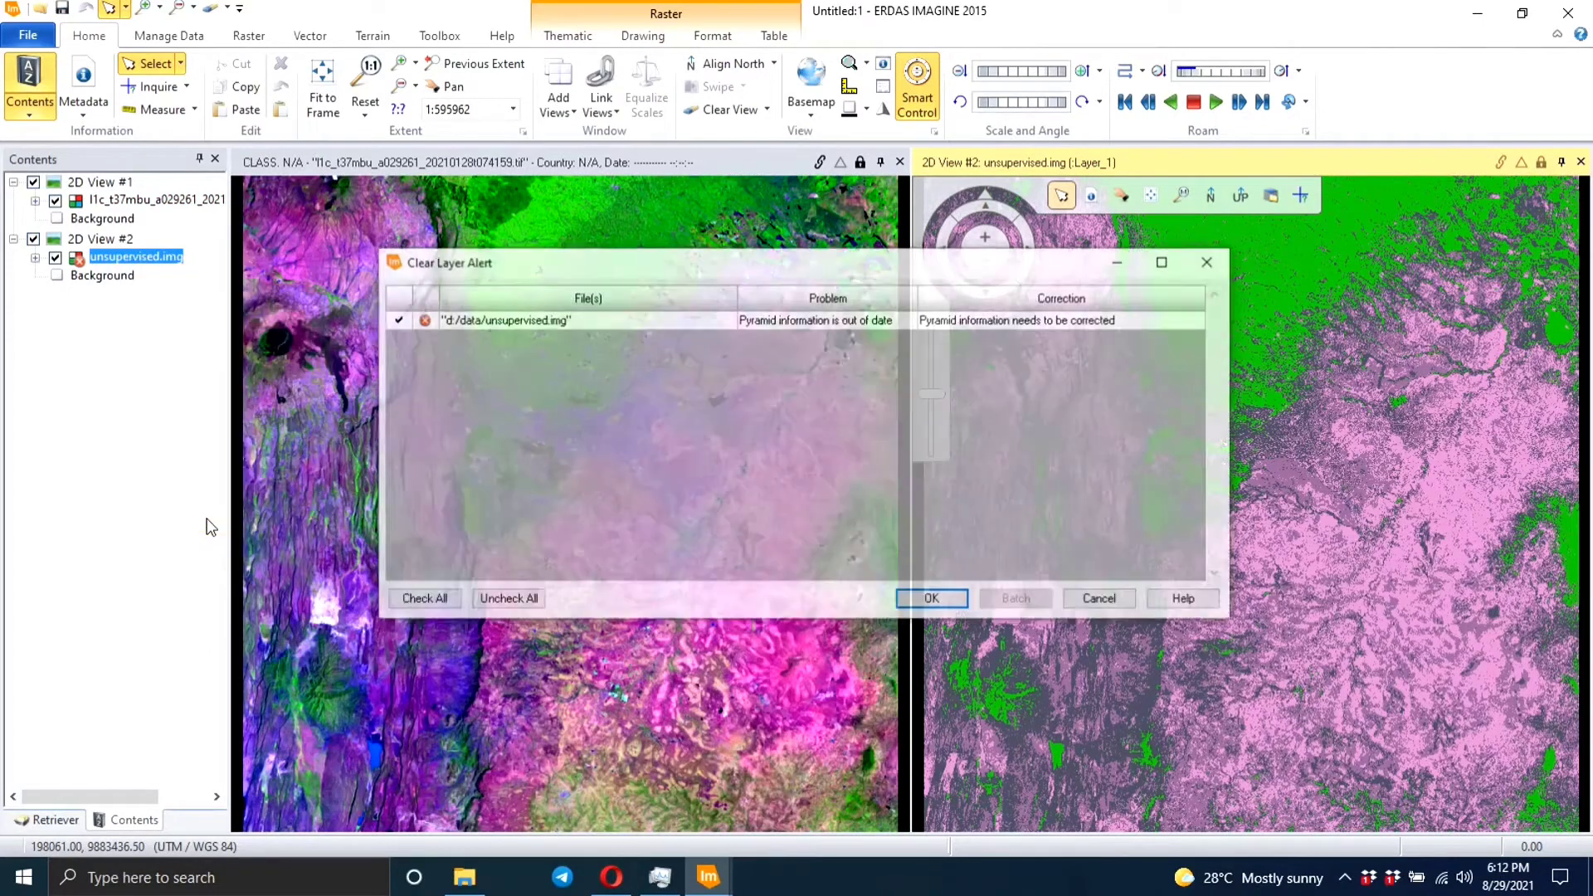
{"action": "left_click", "coordinate": [929, 598]}
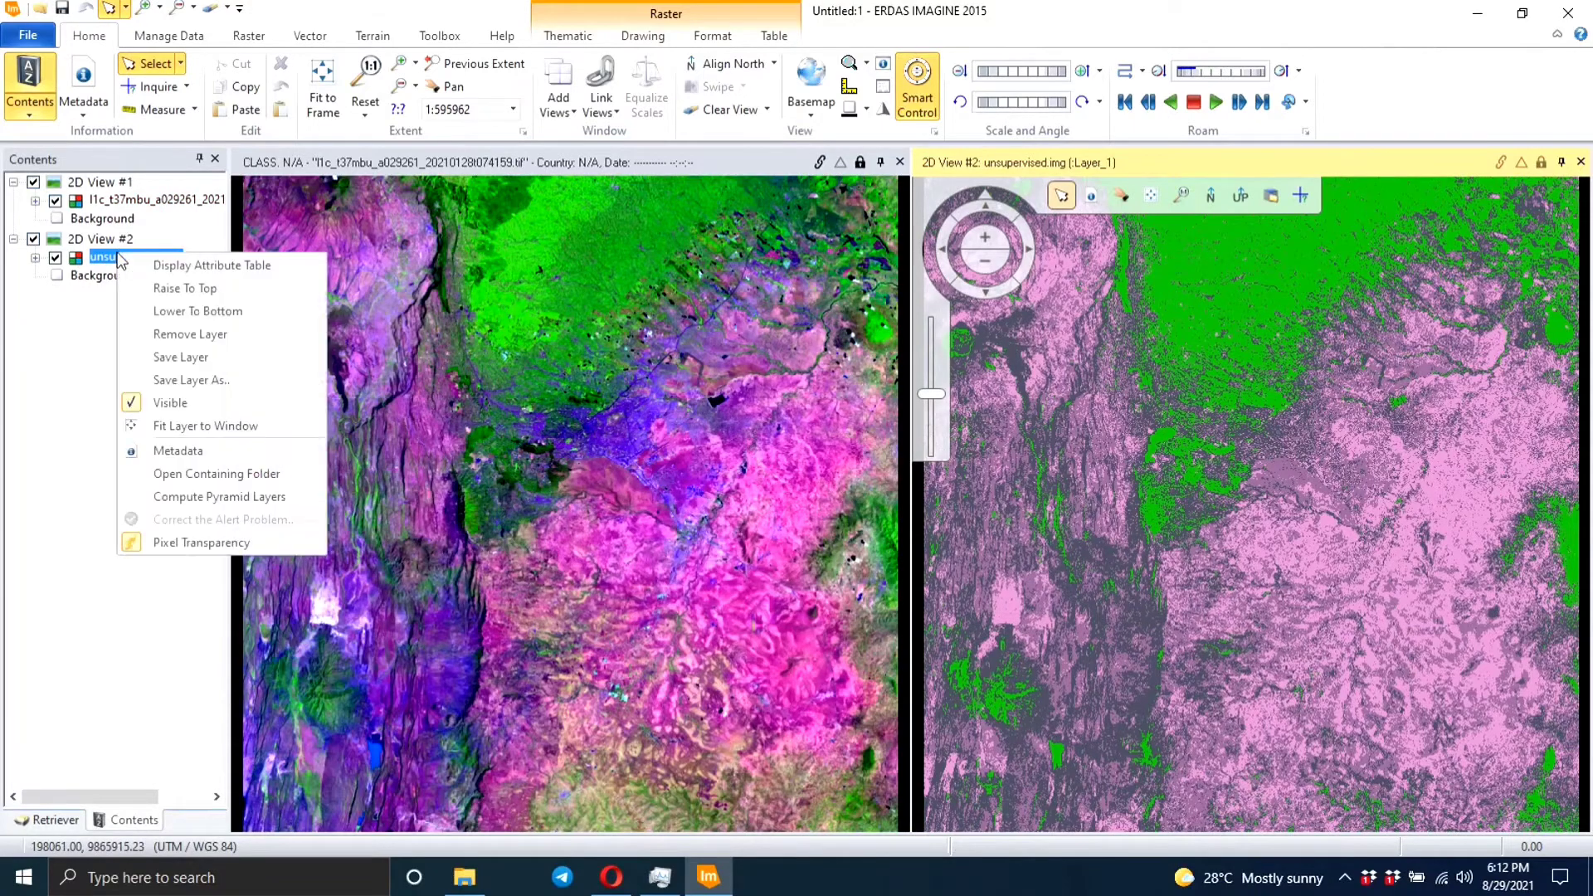
{"action": "left_click", "coordinate": [212, 264]}
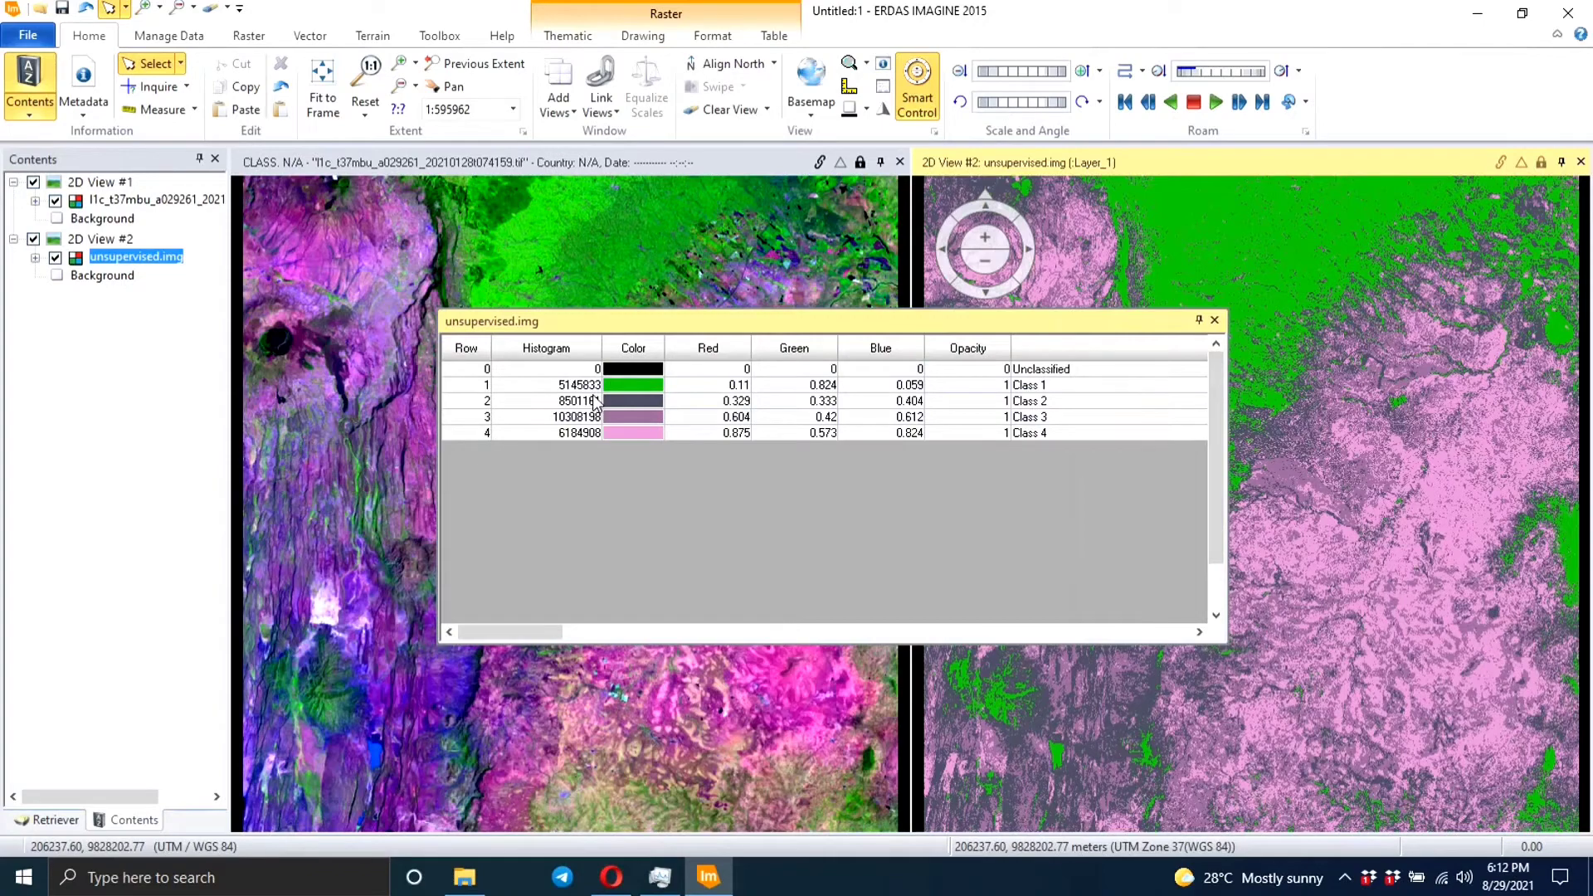
- Make Class 1 dark green and link the original and classified views
{"action": "left_click", "coordinate": [632, 384]}
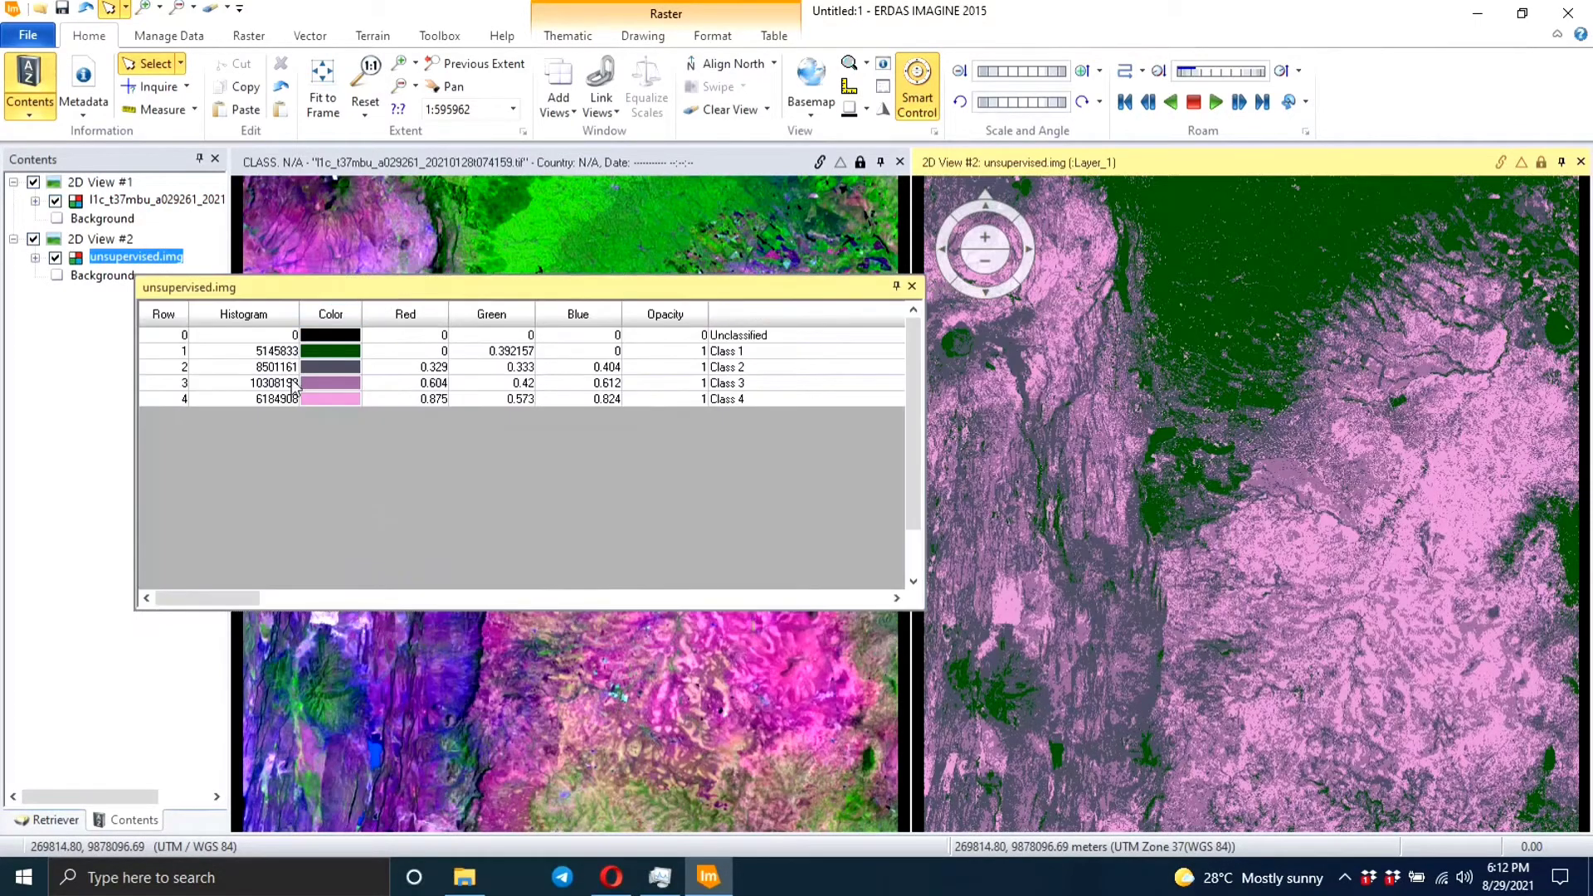
{"action": "left_click", "coordinate": [492, 314]}
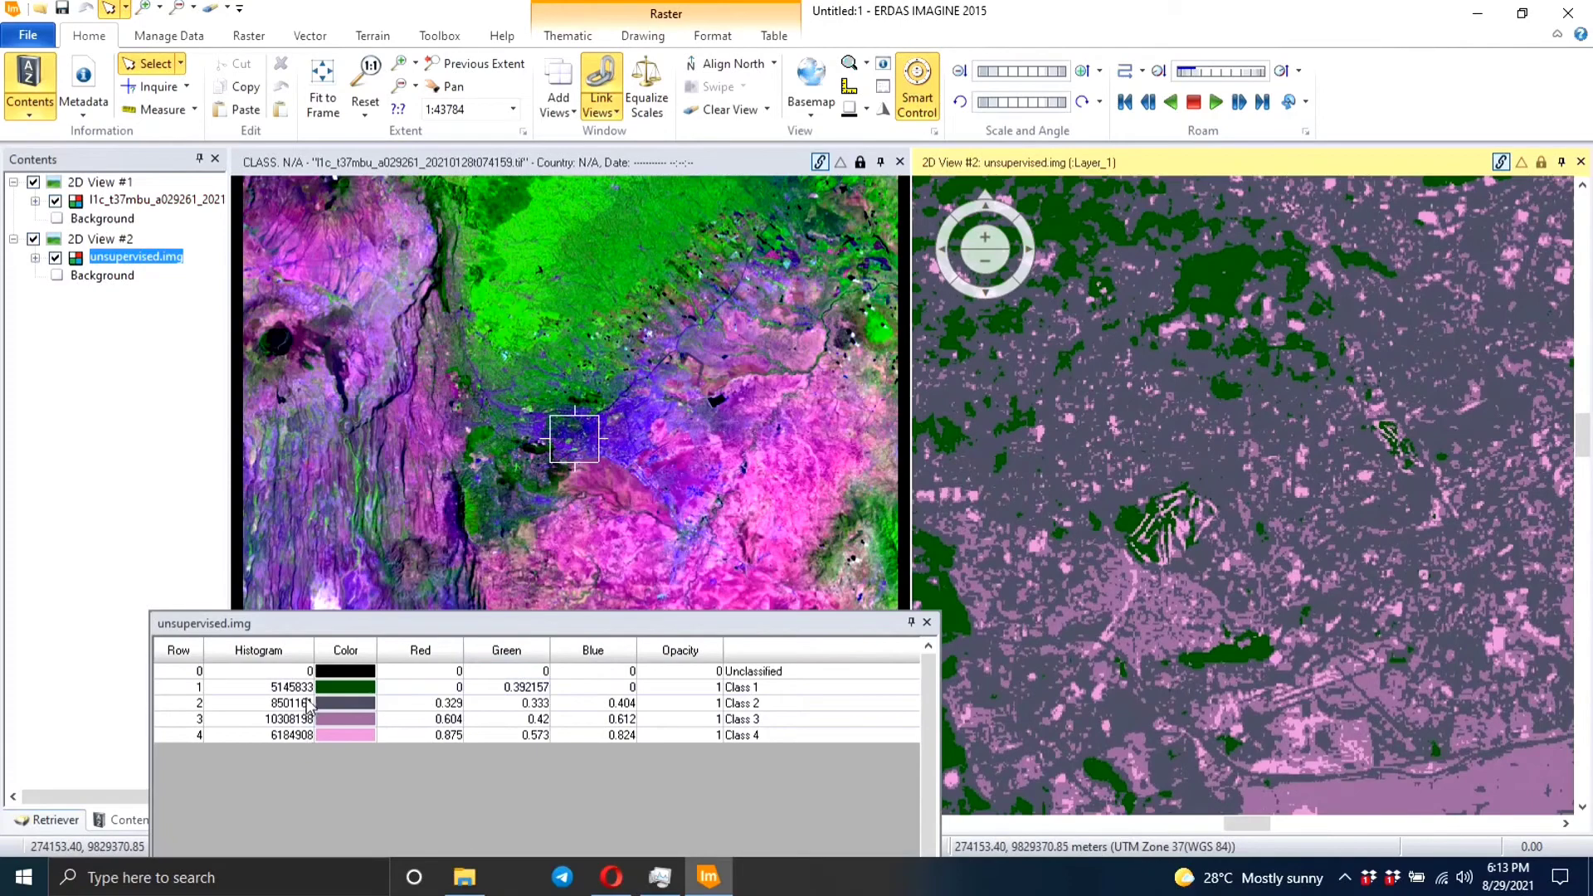
- Recolour Class 2 red in the attribute table
{"action": "left_click", "coordinate": [344, 703]}
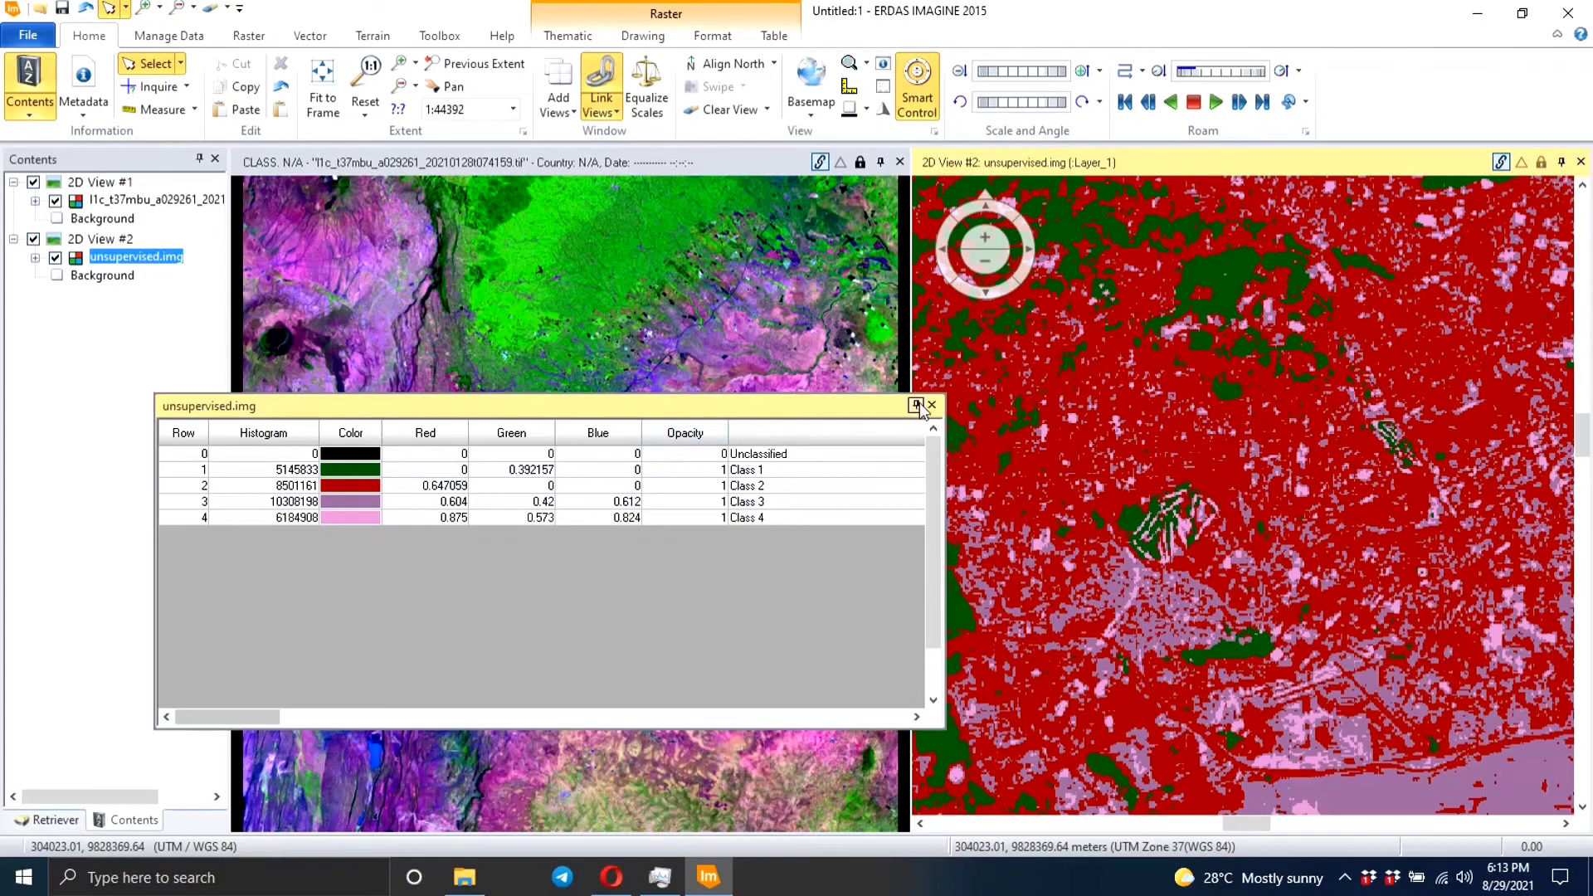
{"action": "mouse_move", "coordinate": [929, 405]}
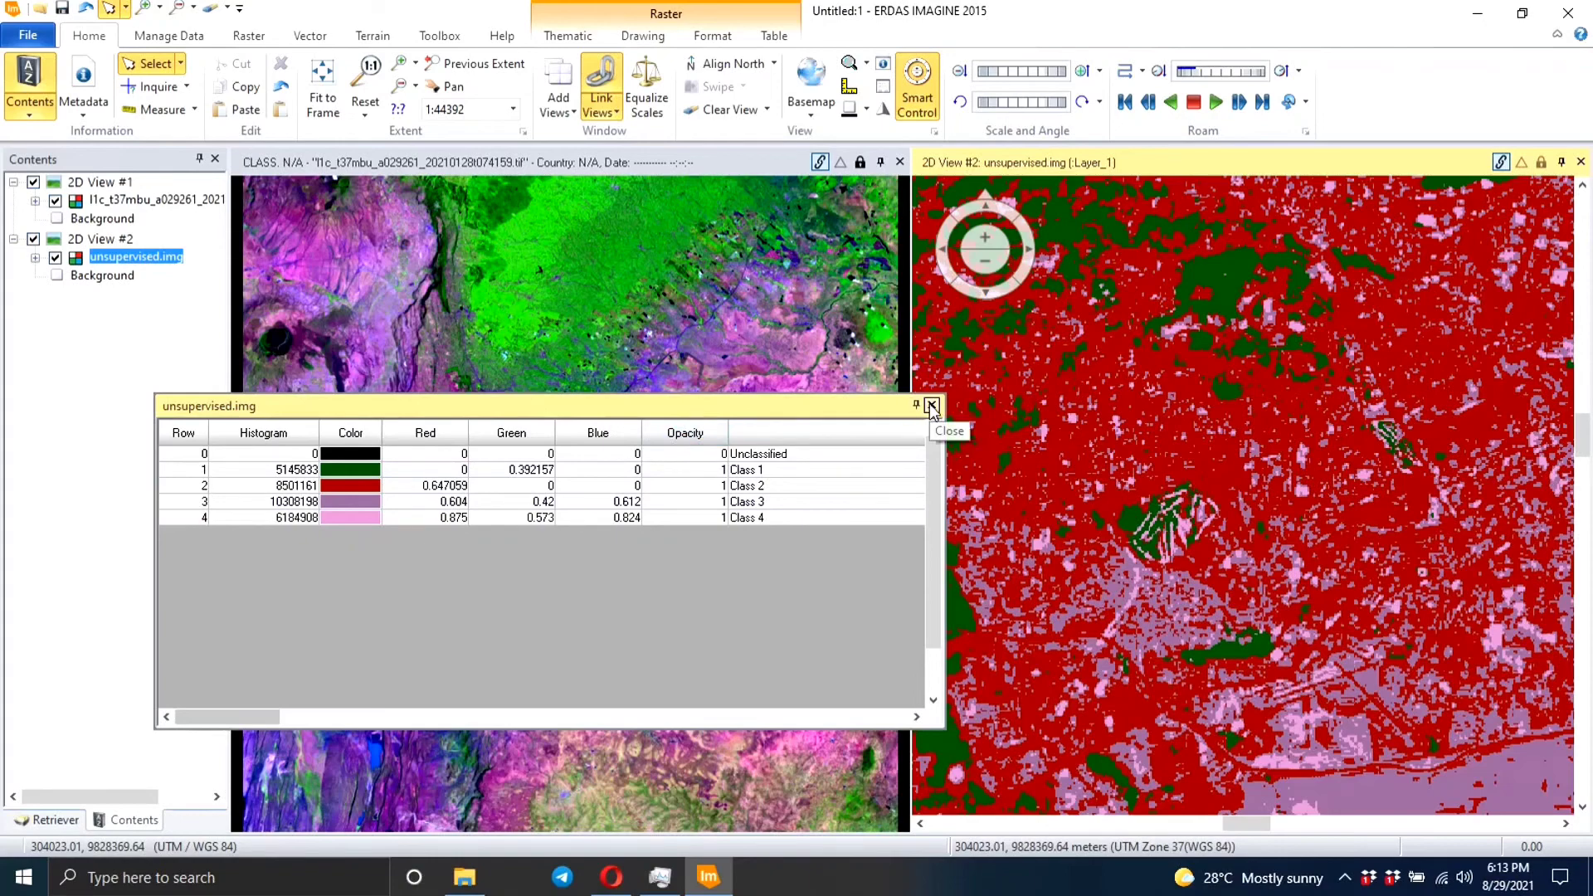